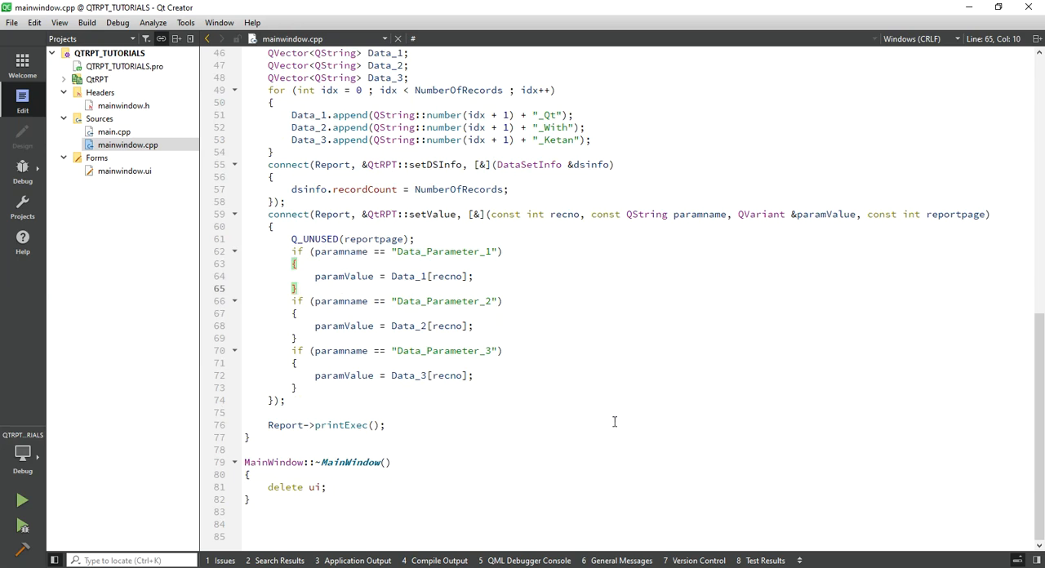
Switch from the report-filling code to the QtRPT Designer window showing the report template
left_click(298, 288)
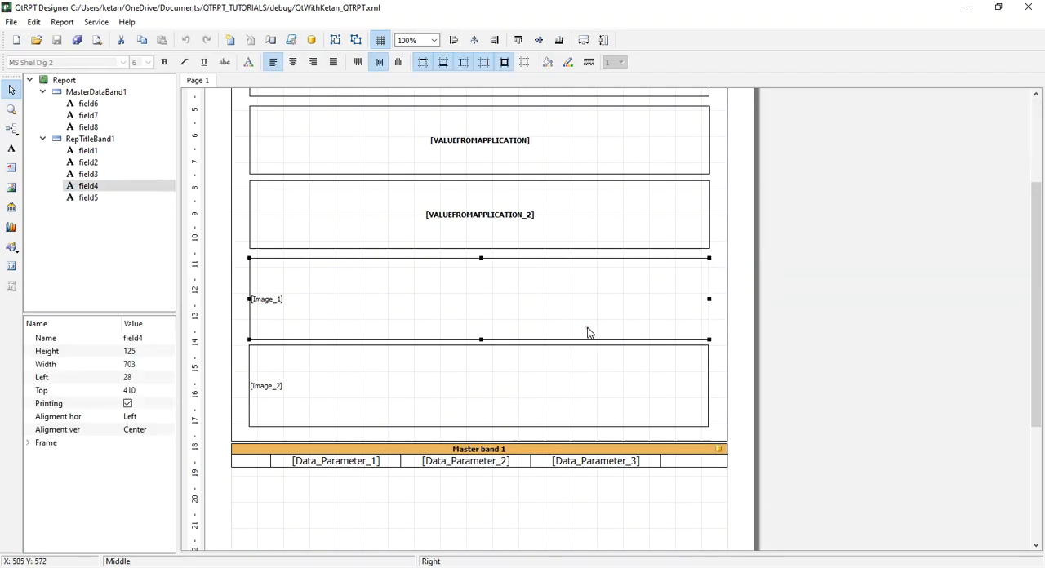
Shrink the report title band, then add a Page Header band containing a text field
scroll("up", 3)
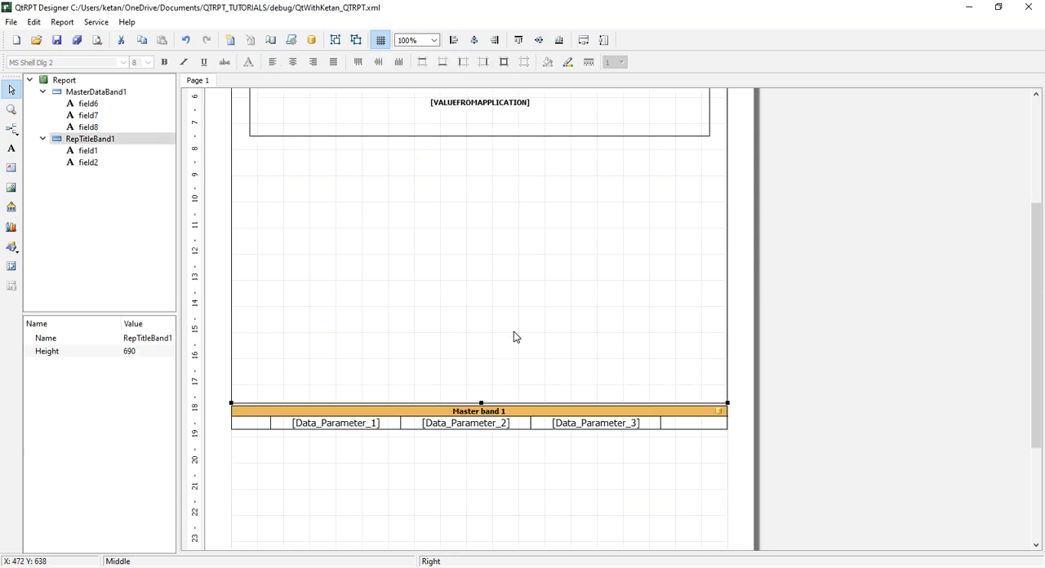
left_click_drag(480, 405, 480, 219)
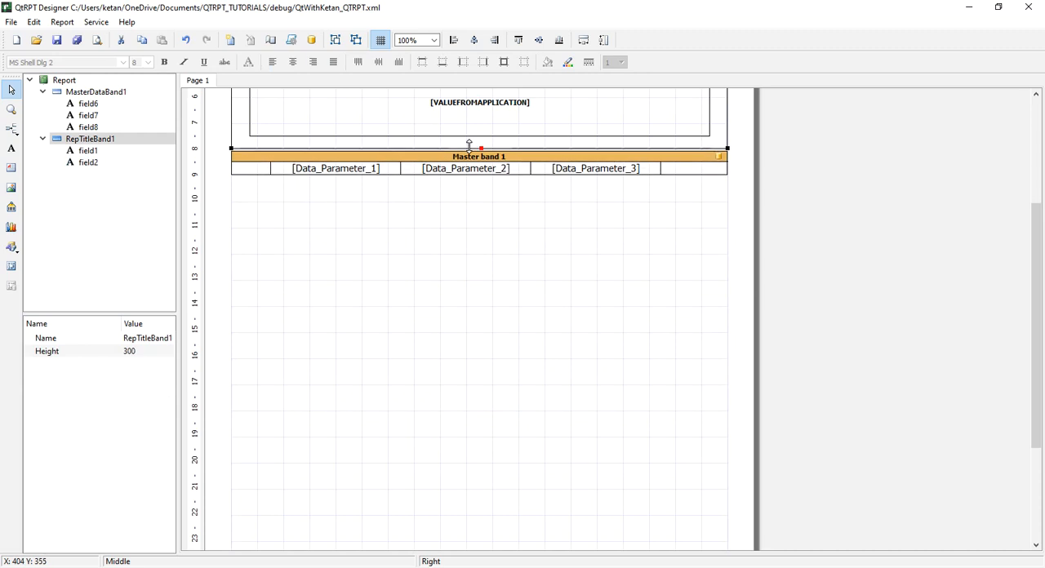
left_click(12, 129)
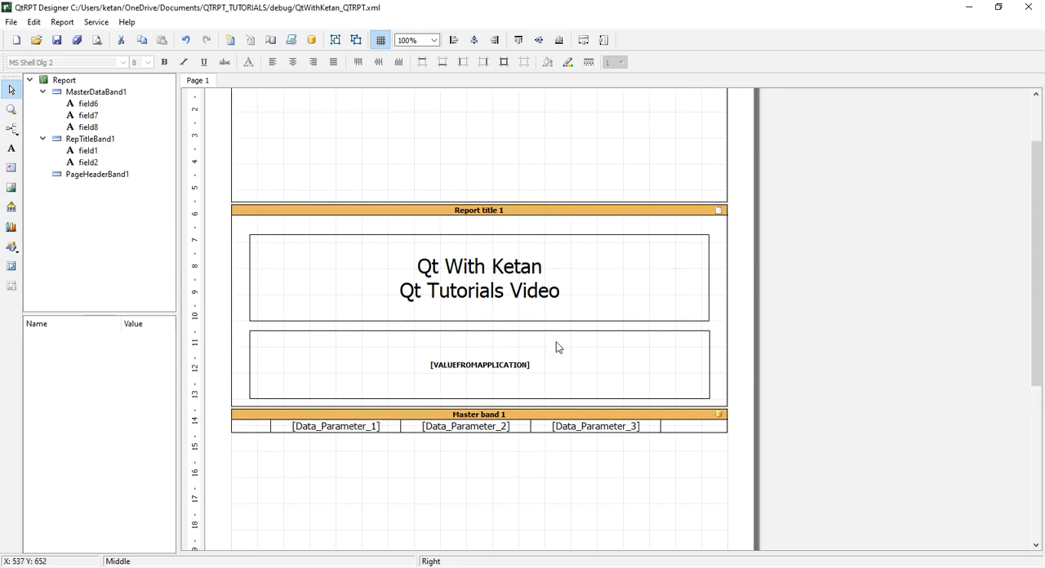
left_click(97, 174)
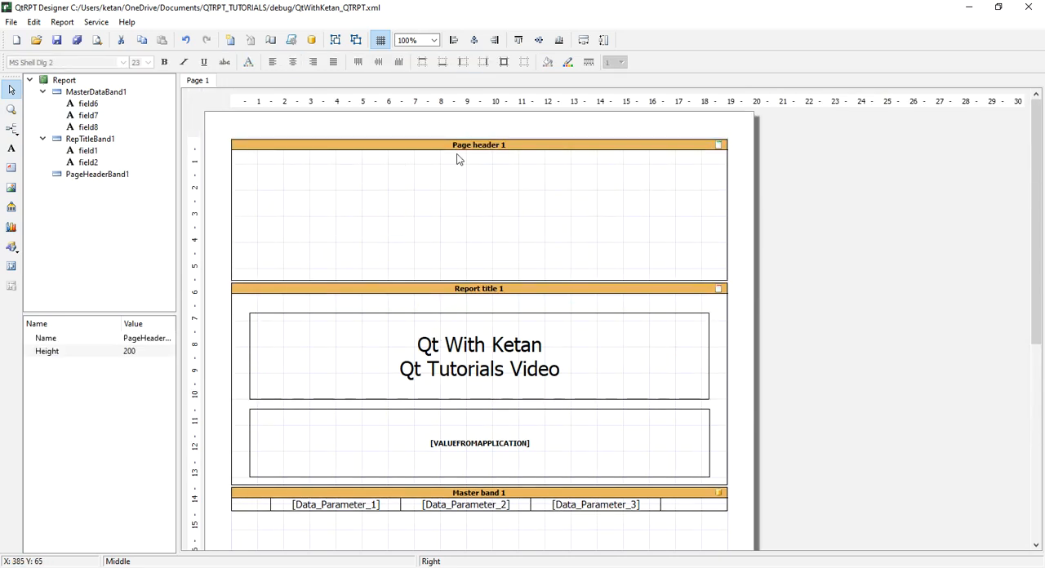
left_click(480, 357)
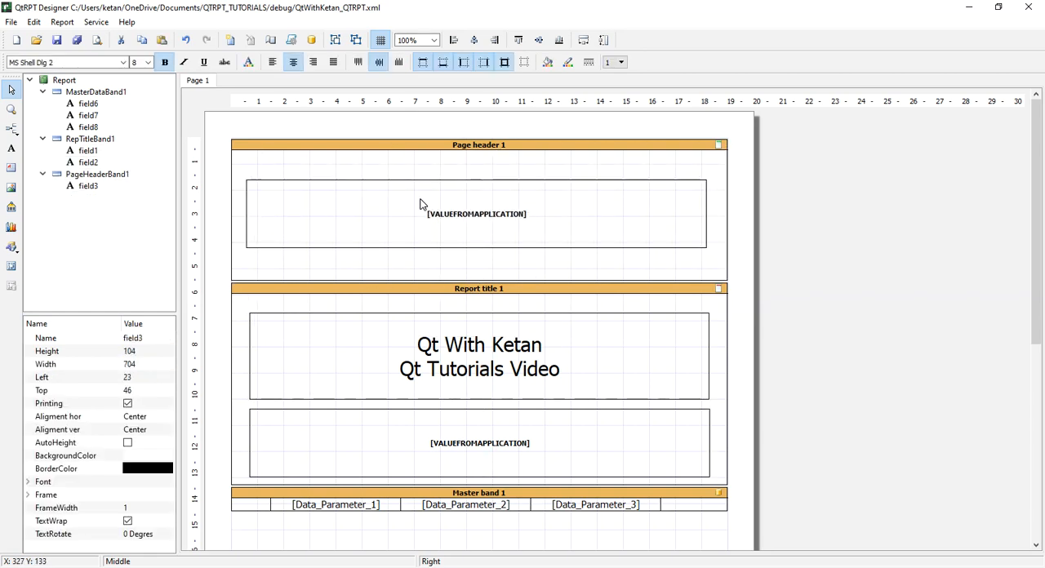
Change the header field's text to [Page_Header], save the report, and return to Qt Creator
double_click(476, 213)
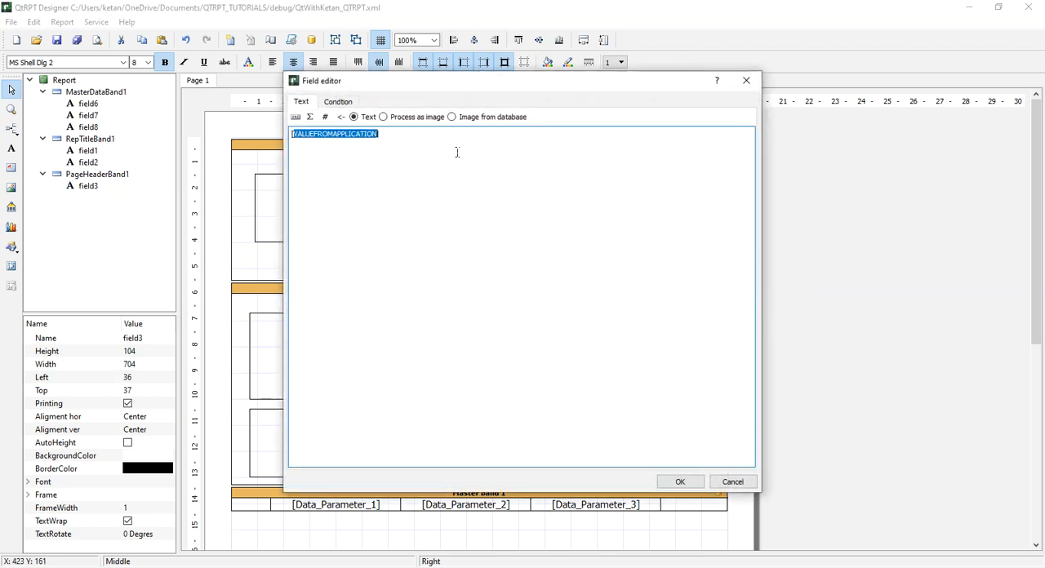
type("[PAGE]")
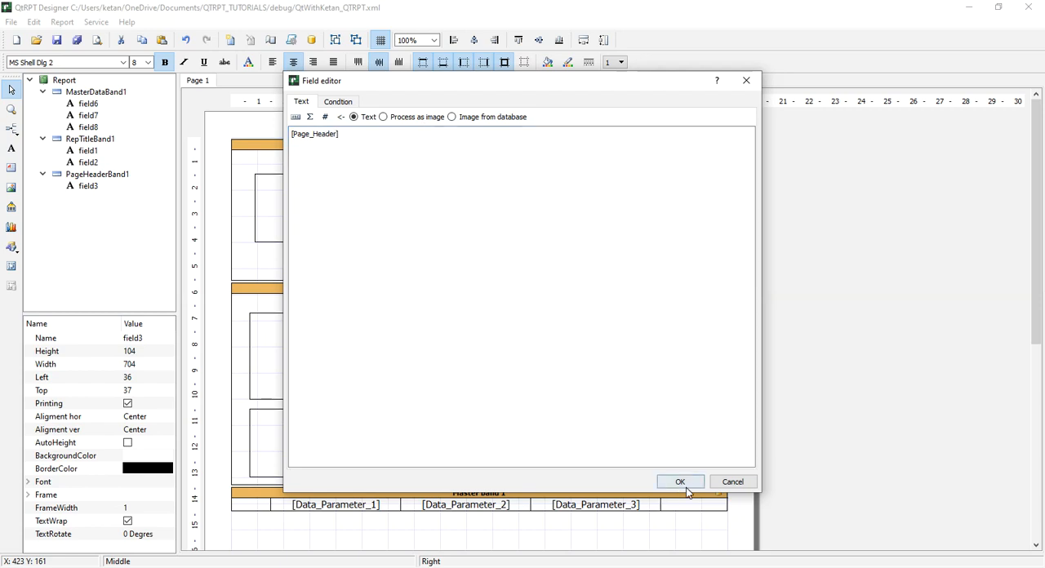
left_click(680, 482)
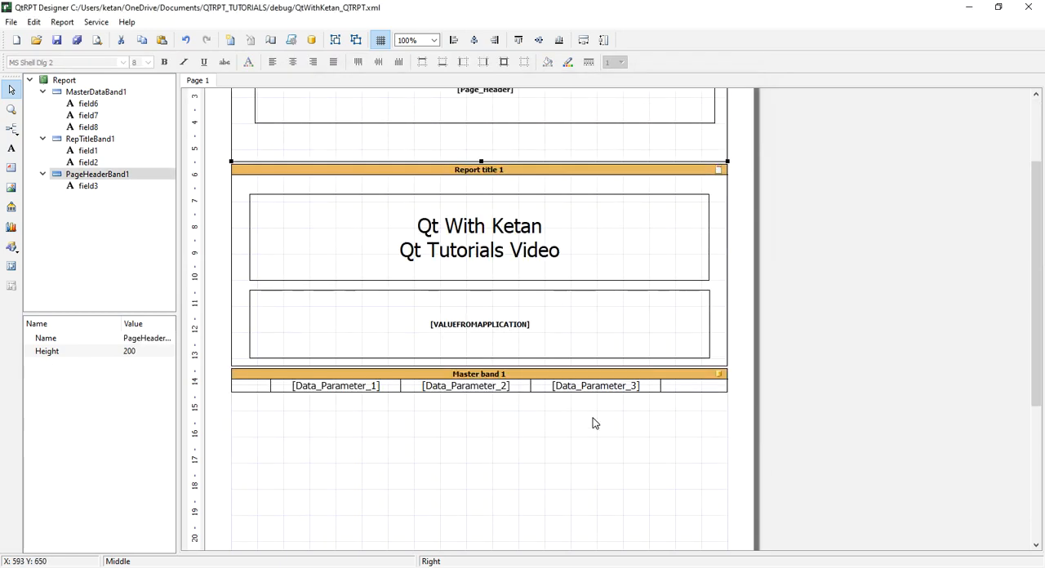
scroll("up", 3)
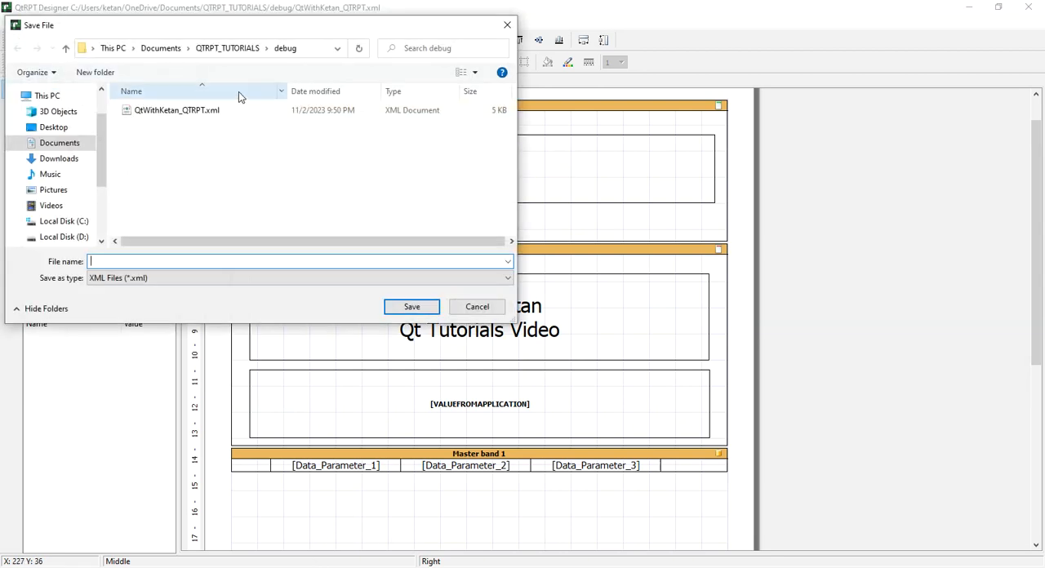
left_click(477, 306)
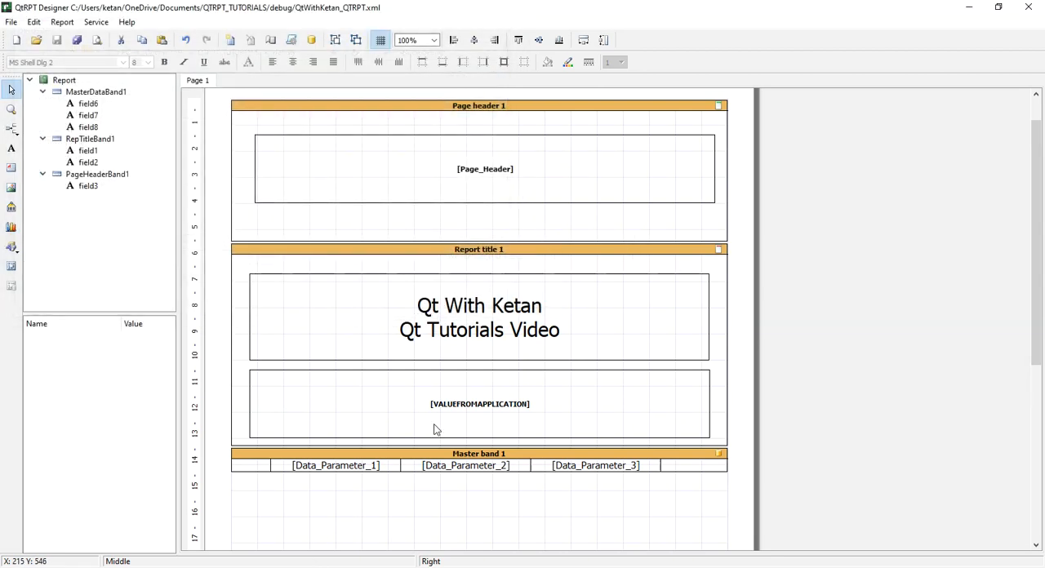
left_click(485, 169)
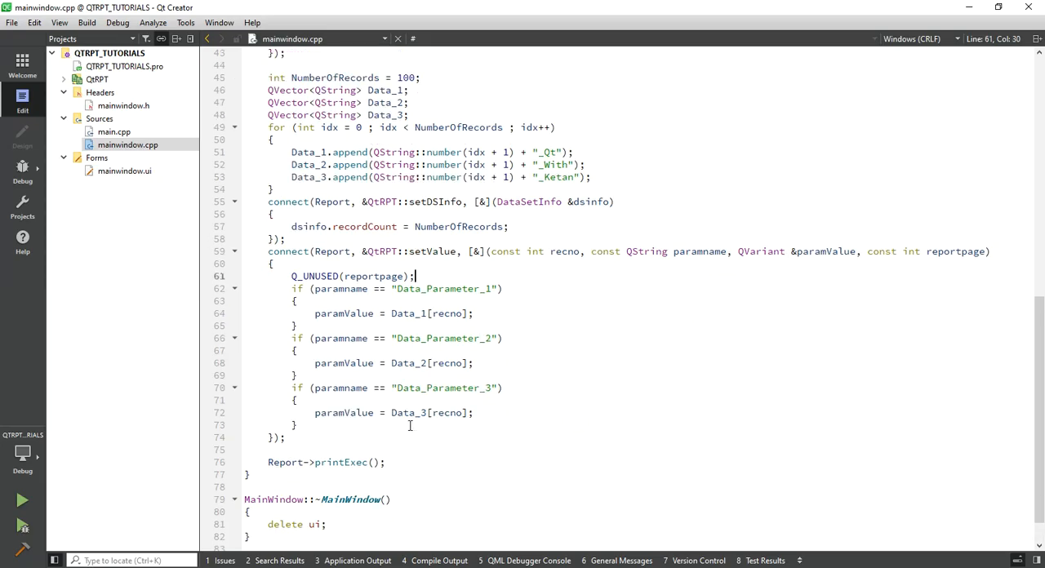
Paste a copy of the condition block, checking Page_Header and setting the value 'Qt With Ketan'
scroll("up", 3)
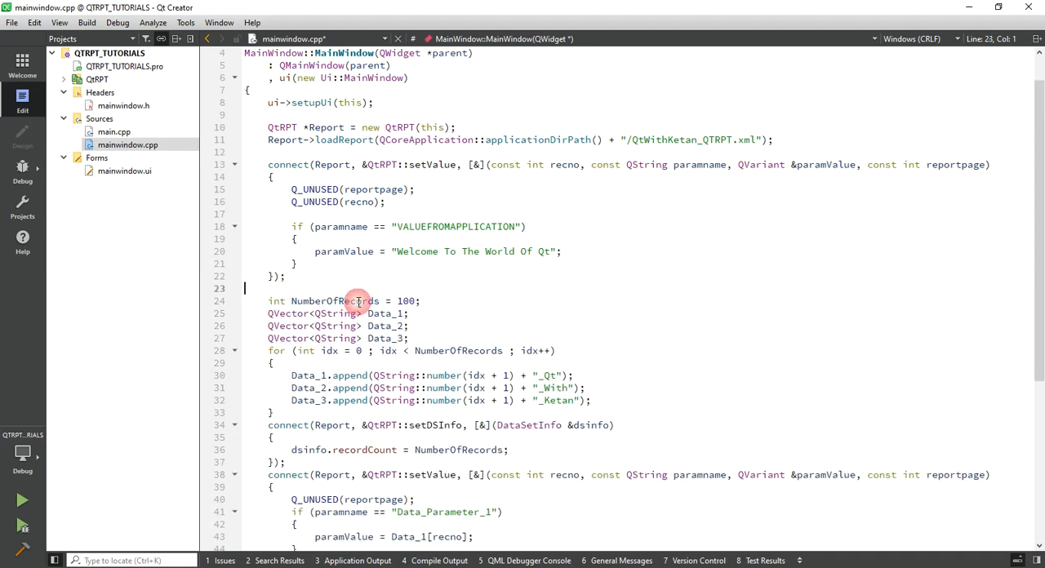
mouse_move(523, 306)
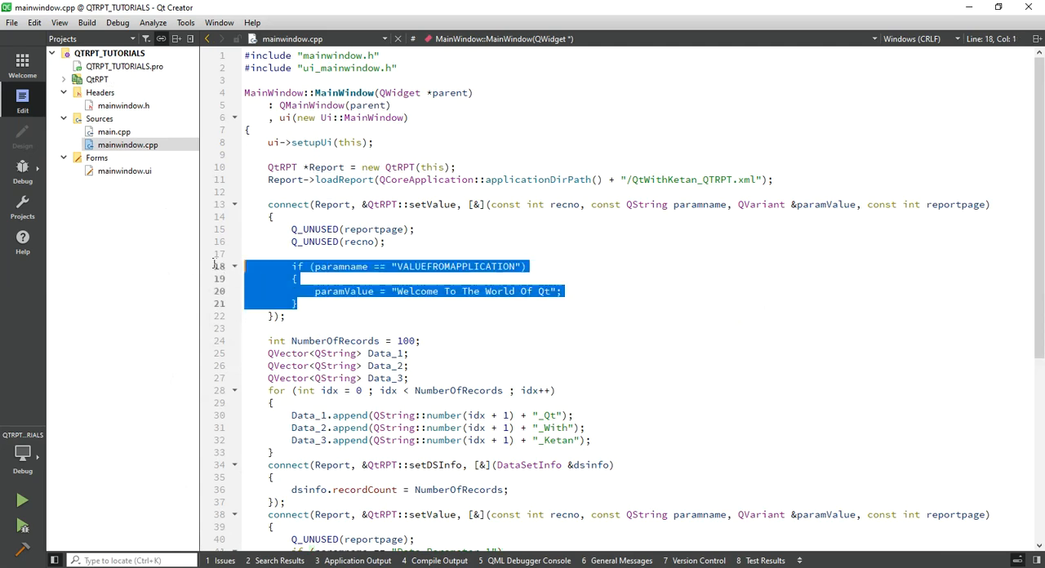
key("ctrl+v")
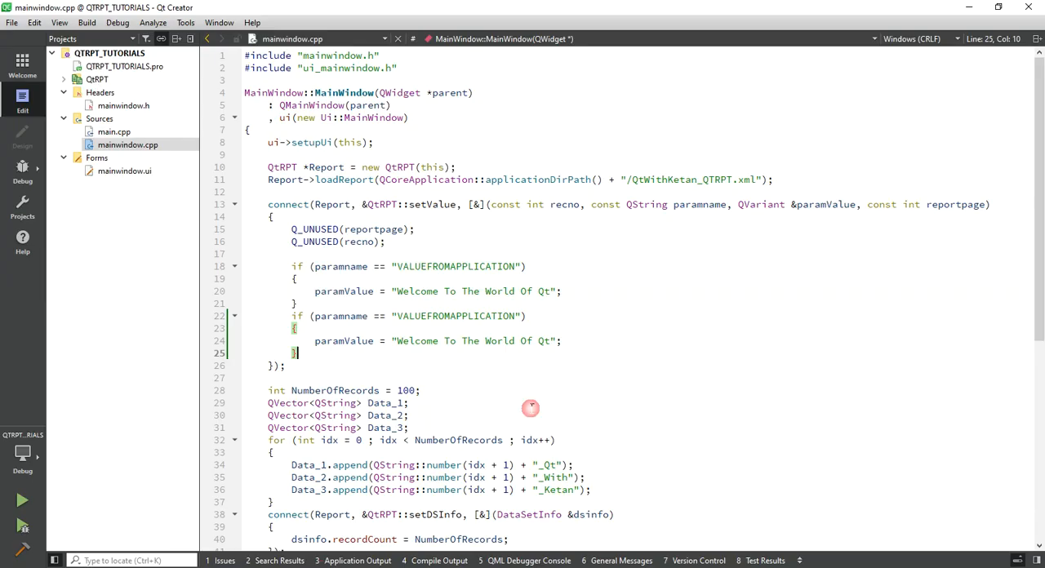
type("Page_Header")
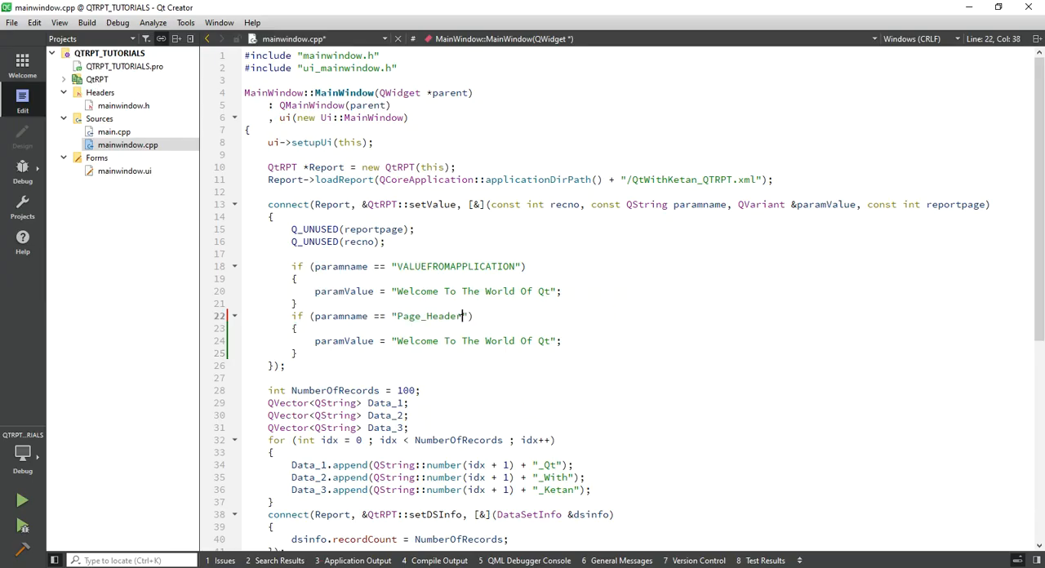
double_click(427, 316)
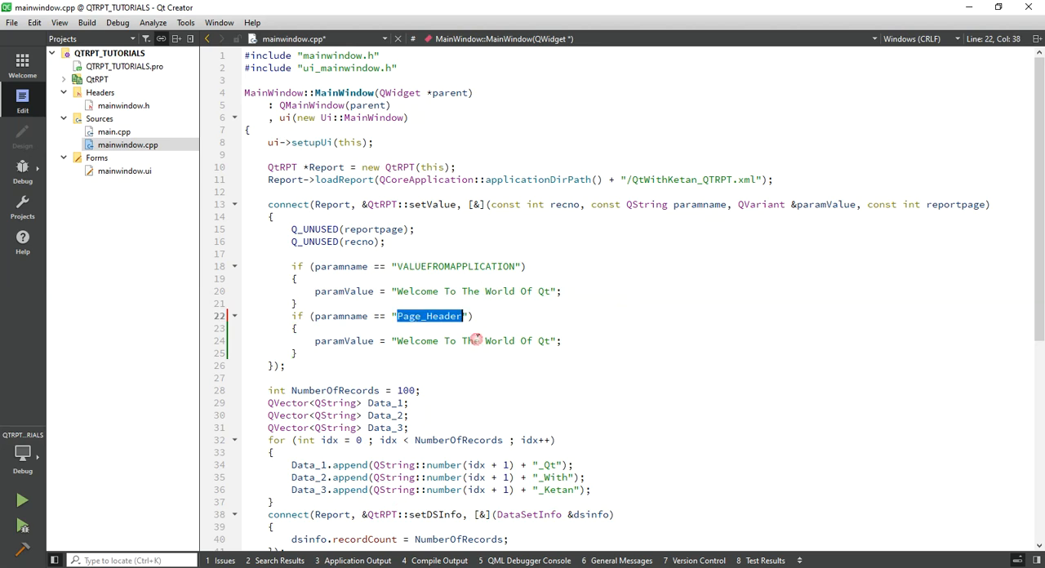
left_click(396, 341)
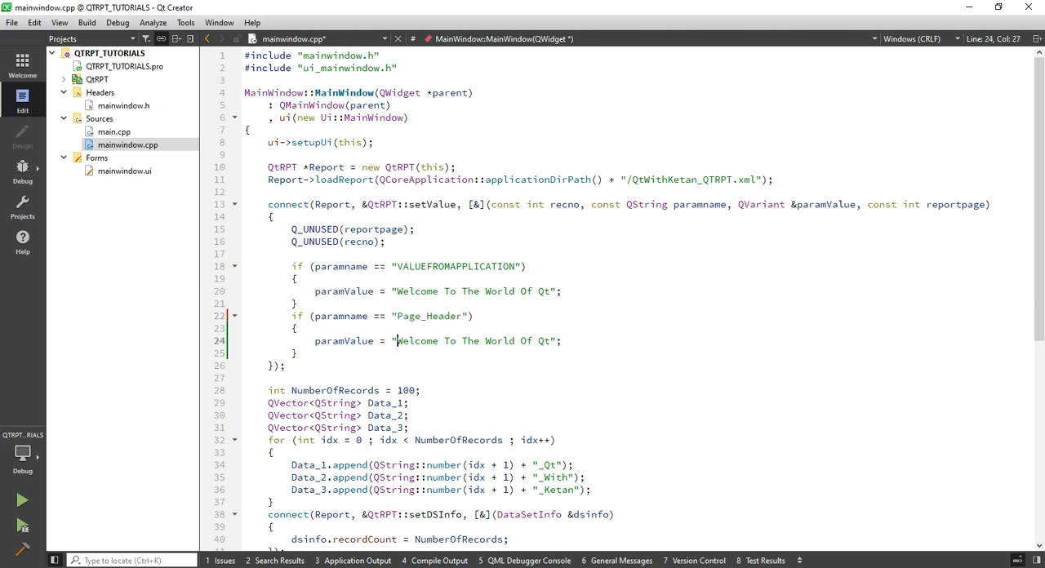
type("Qt Worl")
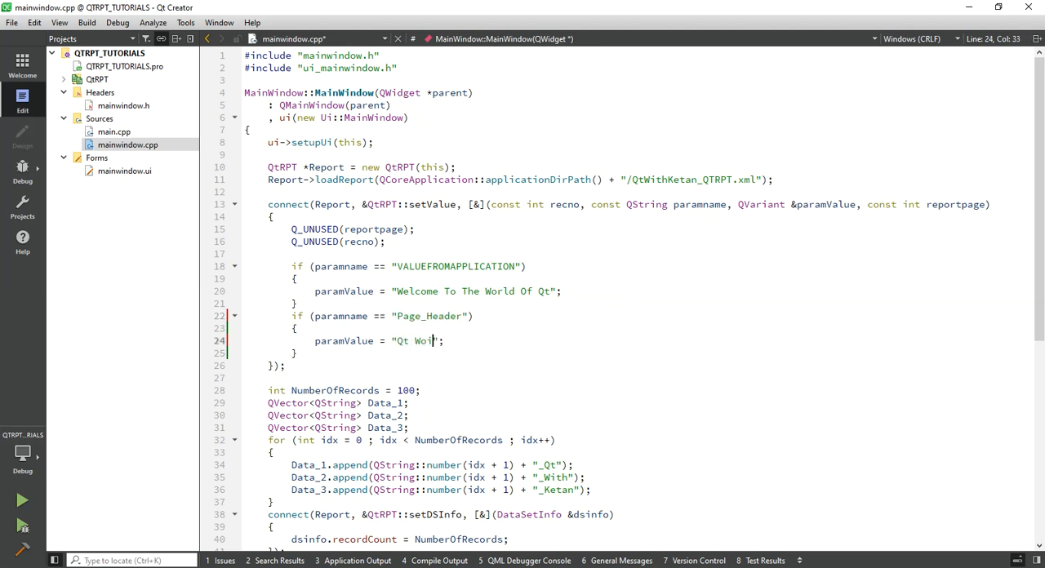
type("With LKeta")
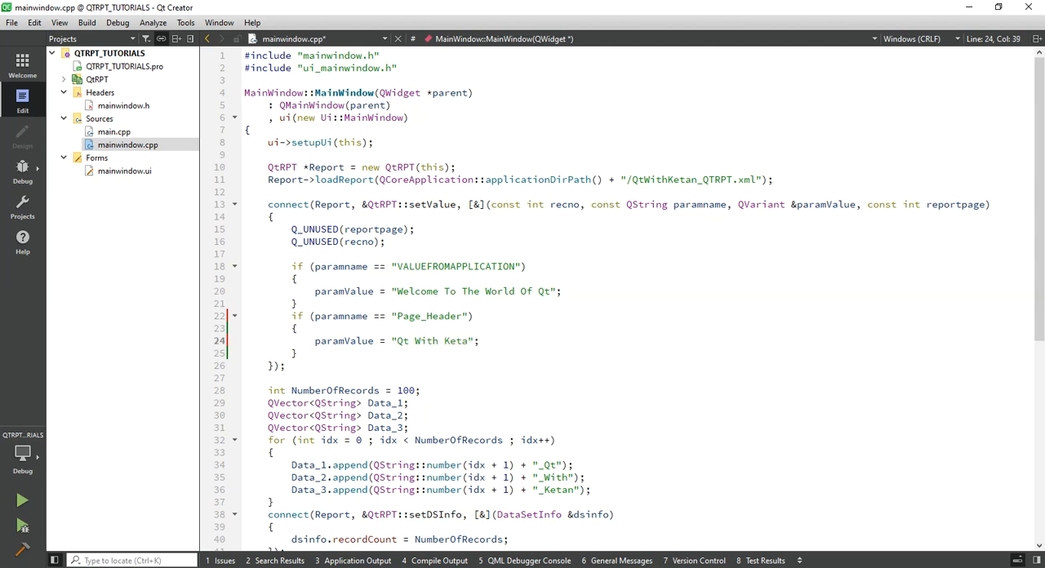
scroll("down", 3)
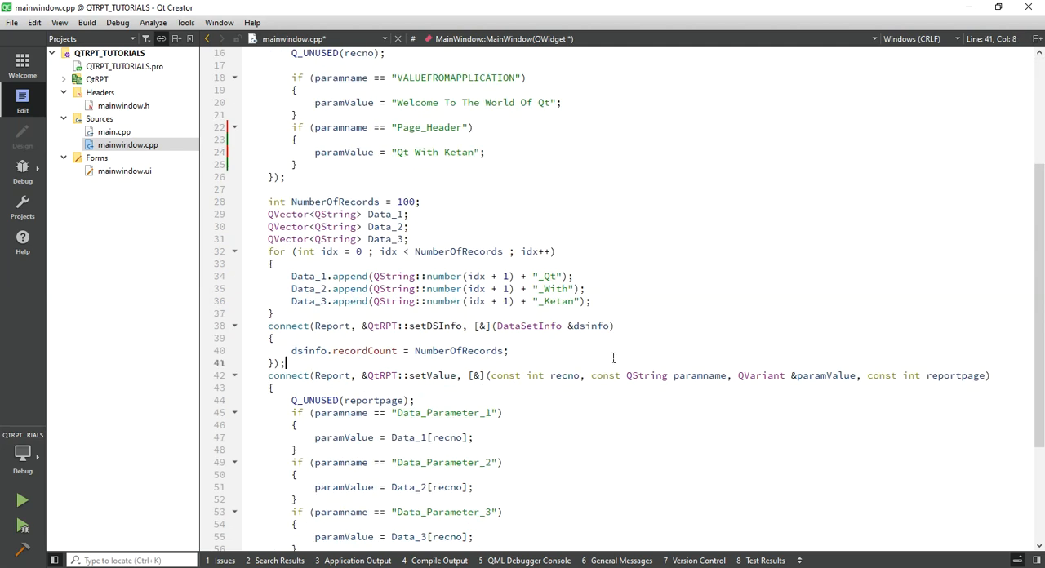
Browse report pages 1–3 in Print Preview, zooming out and back in to check each header
scroll("down", 3)
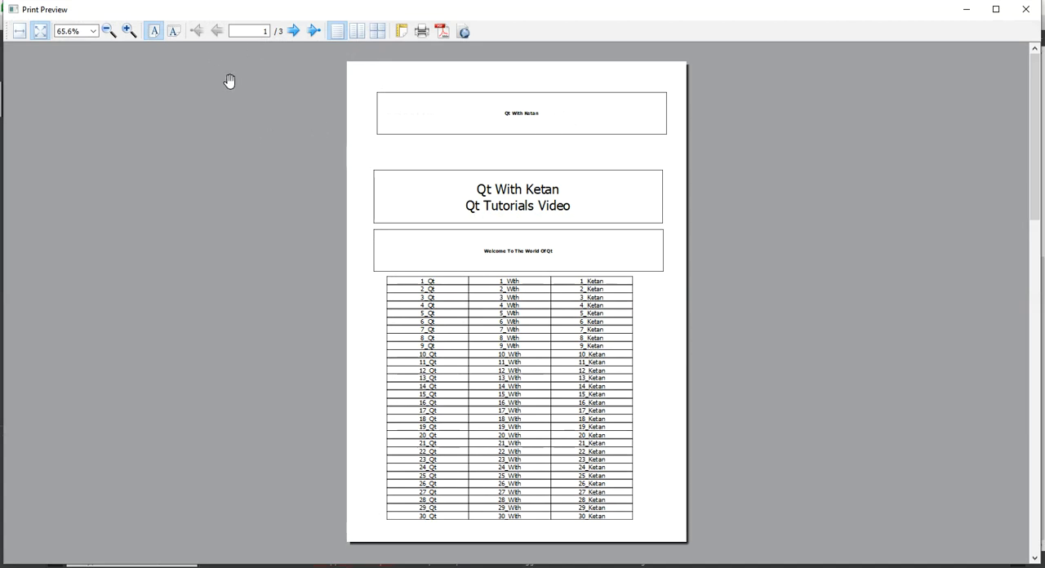
left_click(129, 31)
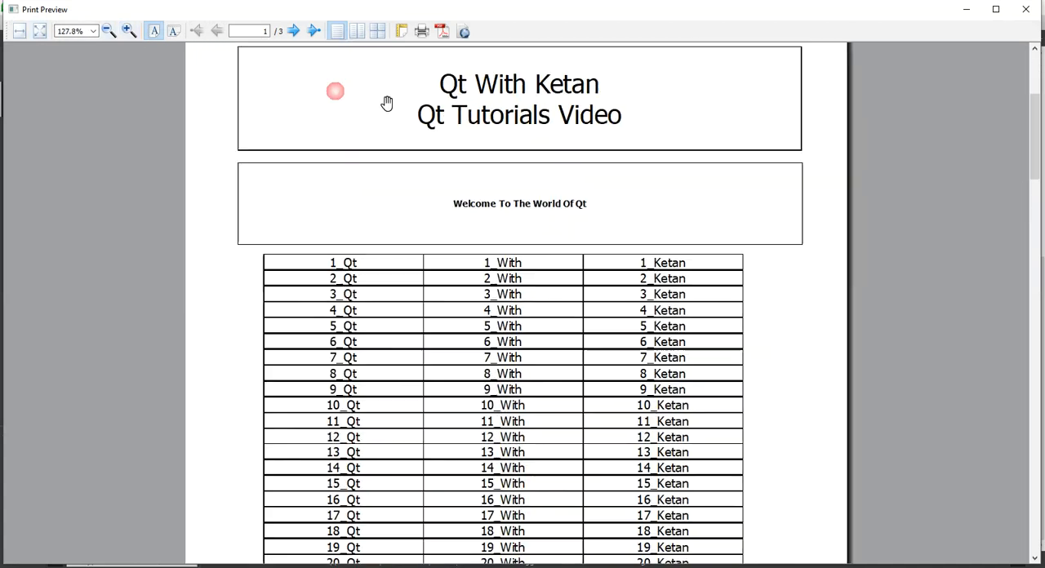
left_click(292, 31)
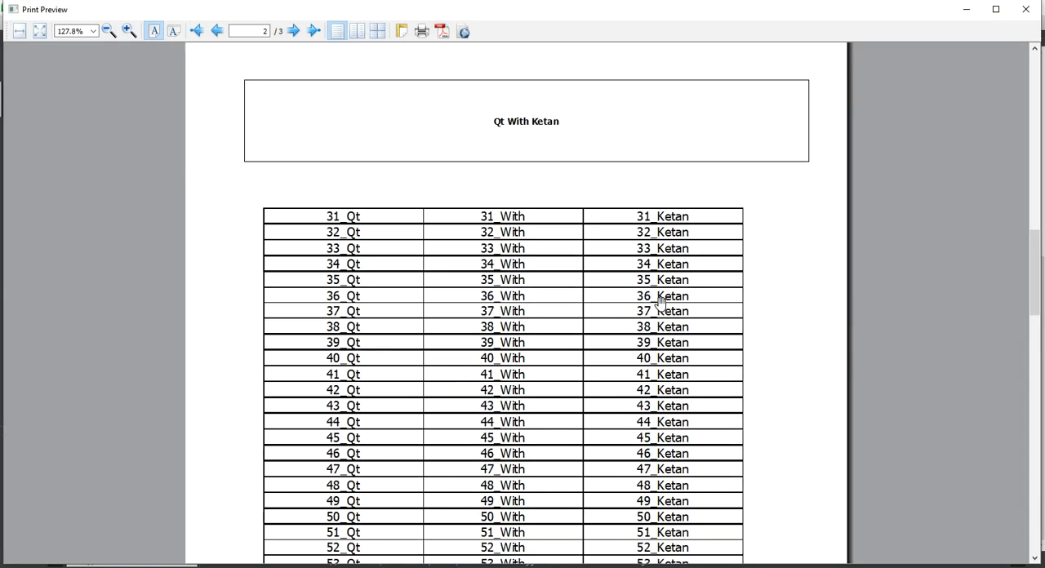
left_click(111, 31)
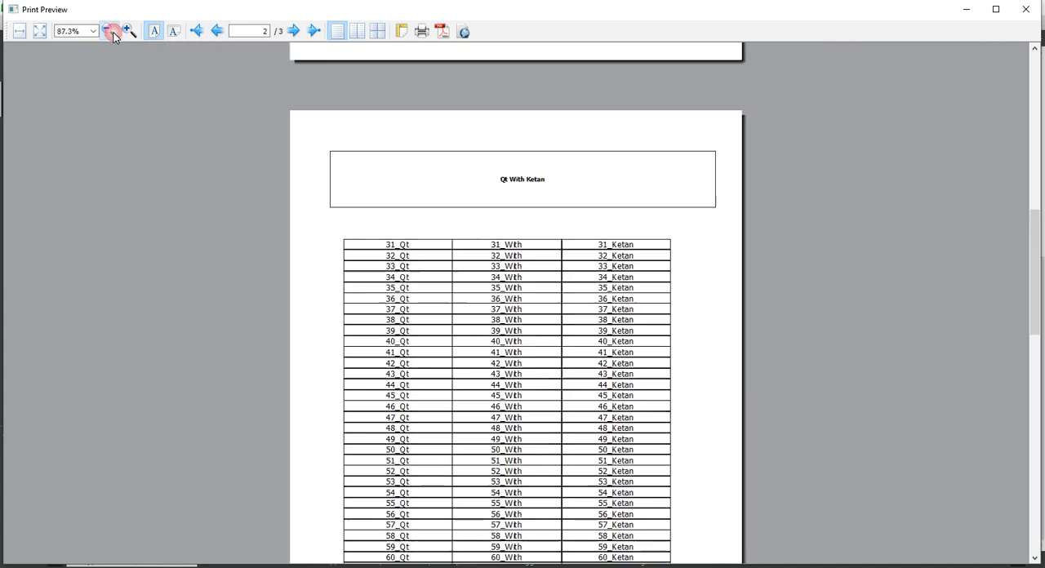
left_click(109, 31)
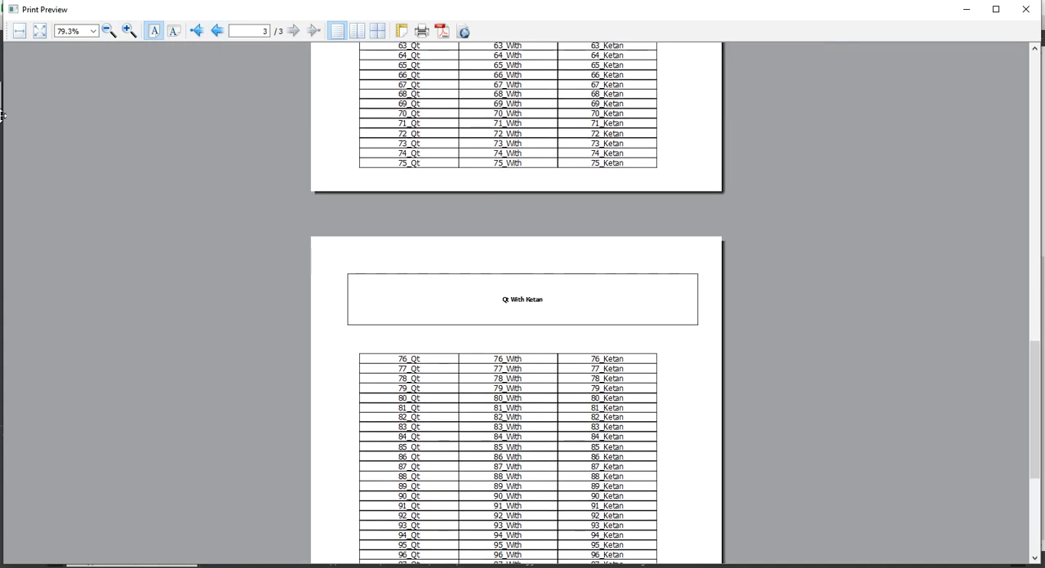
left_click(129, 31)
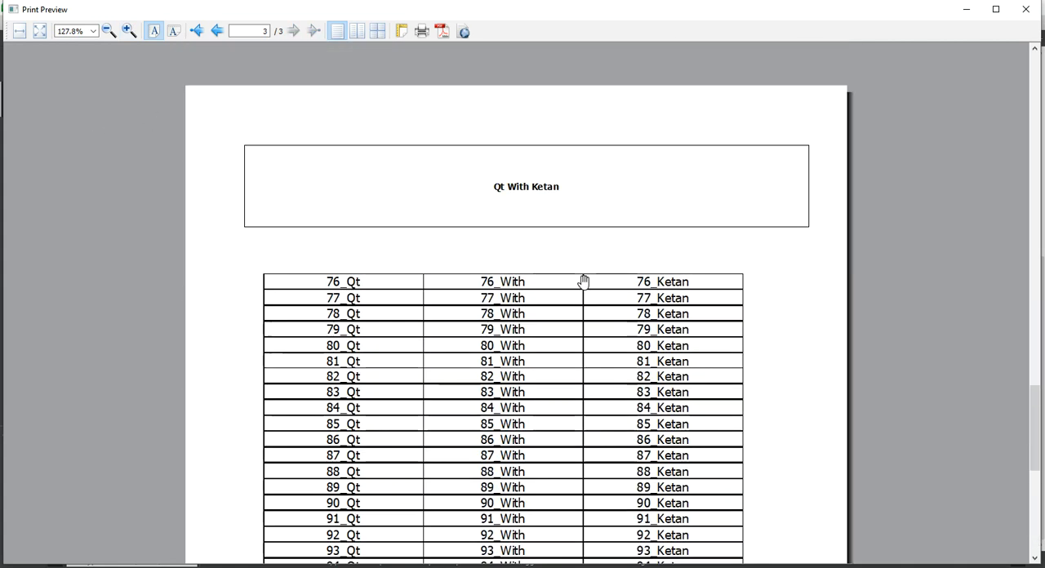
left_click(197, 31)
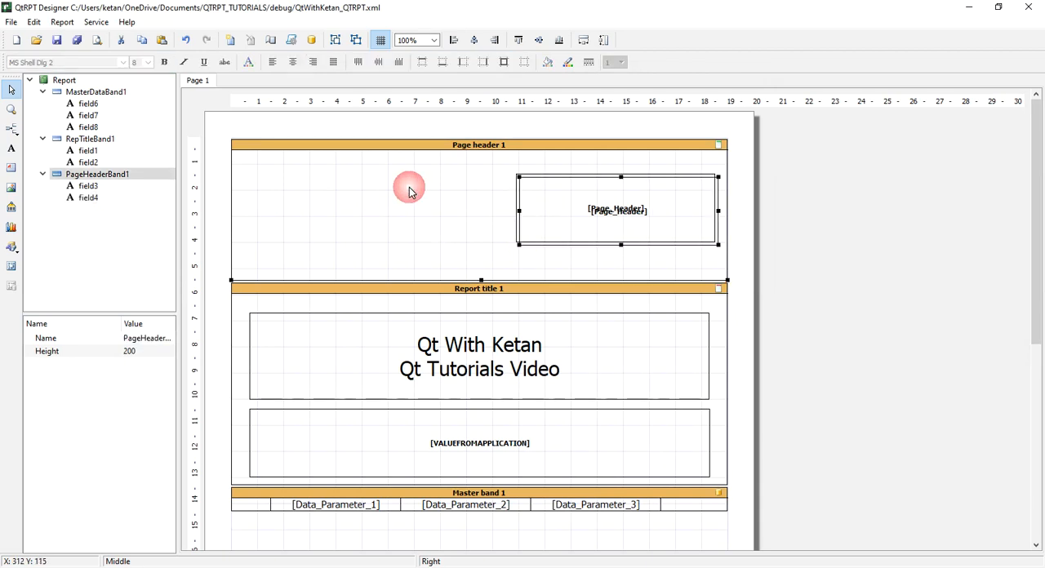
Paste a copy of the header field, move it left, enlarge it, and begin editing its text
left_click(618, 210)
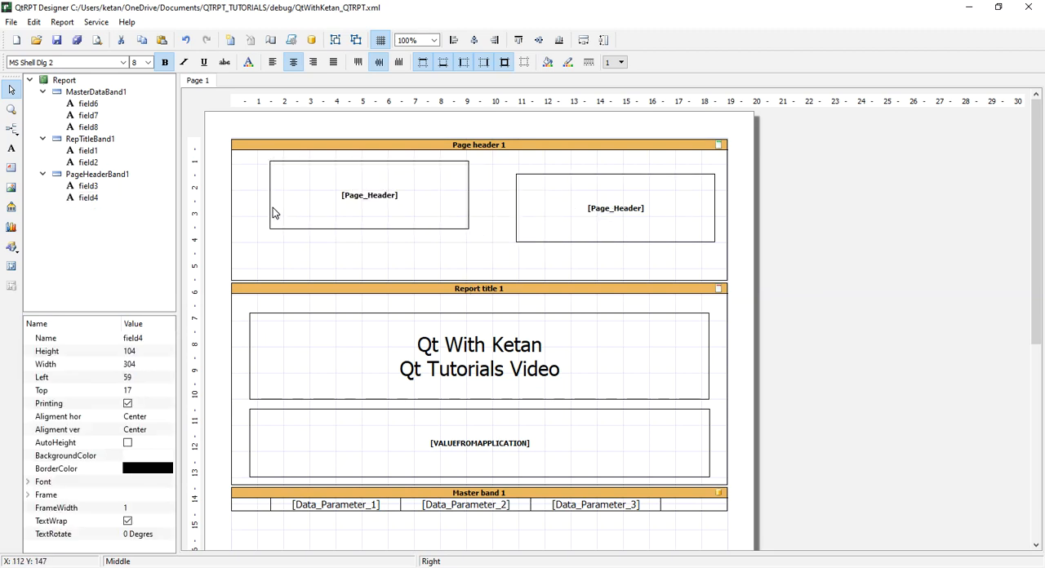
left_click_drag(369, 194, 341, 204)
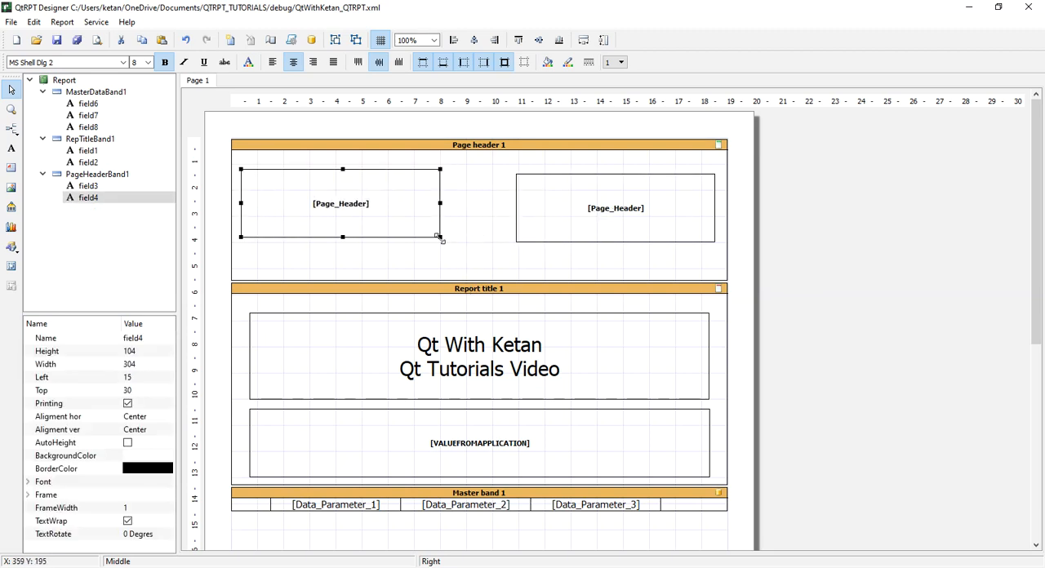
left_click_drag(441, 236, 461, 276)
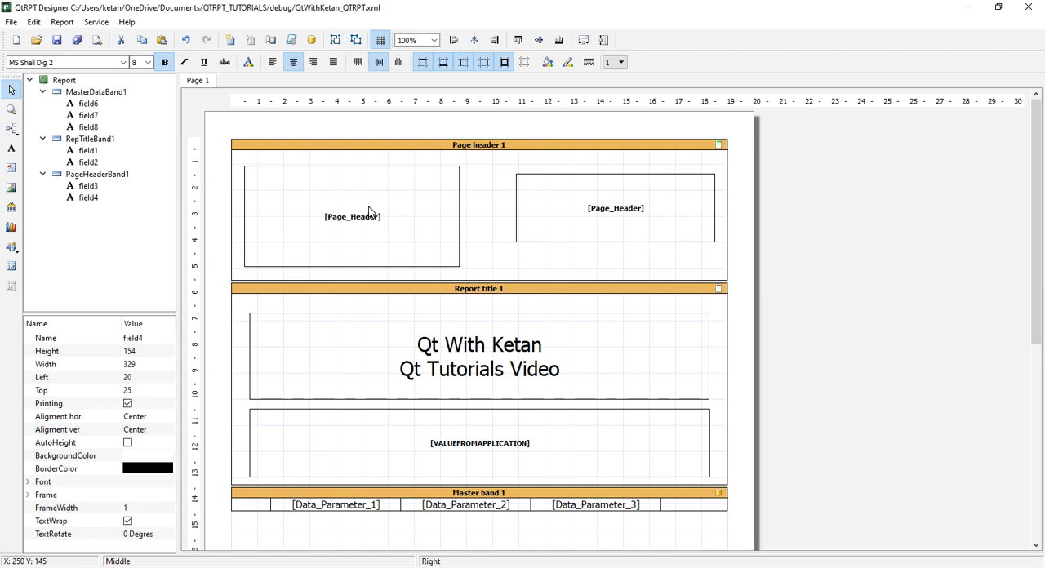
double_click(352, 215)
type("_")
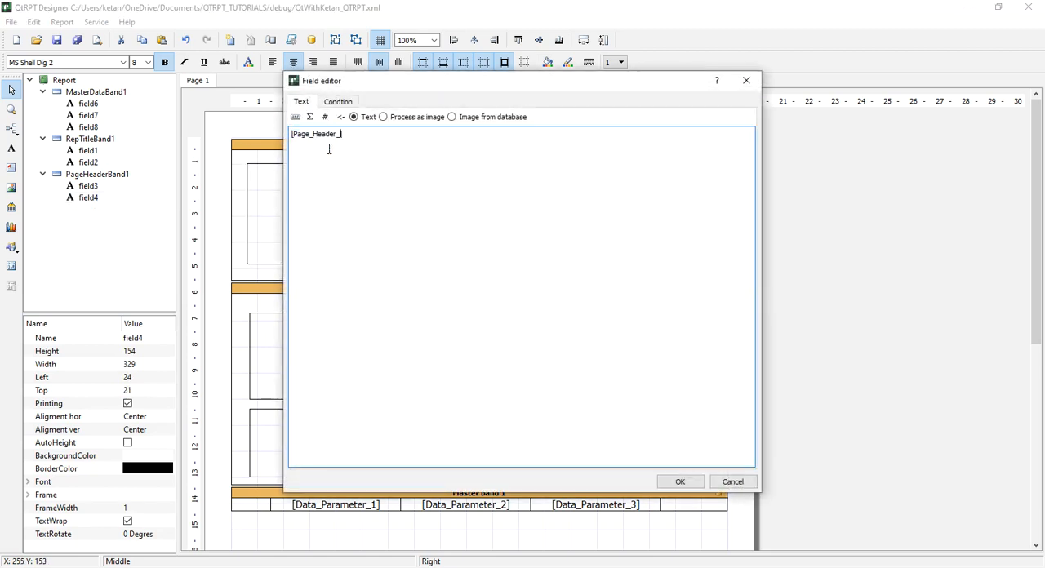
Set the field text to [Page_Header_Image] and save over QtWithKetan_QTRPT.xml
type("mage]")
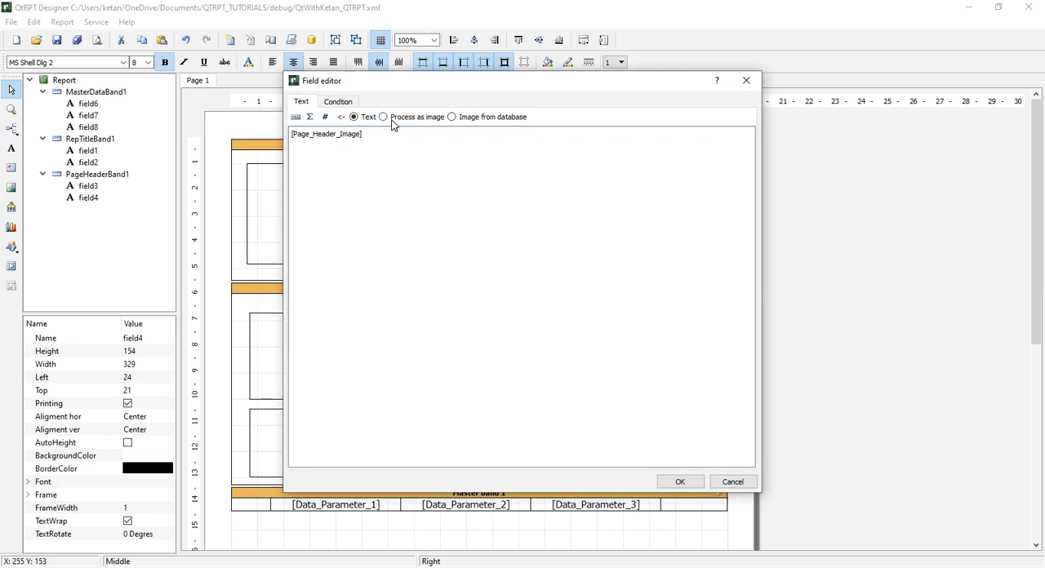
left_click(679, 482)
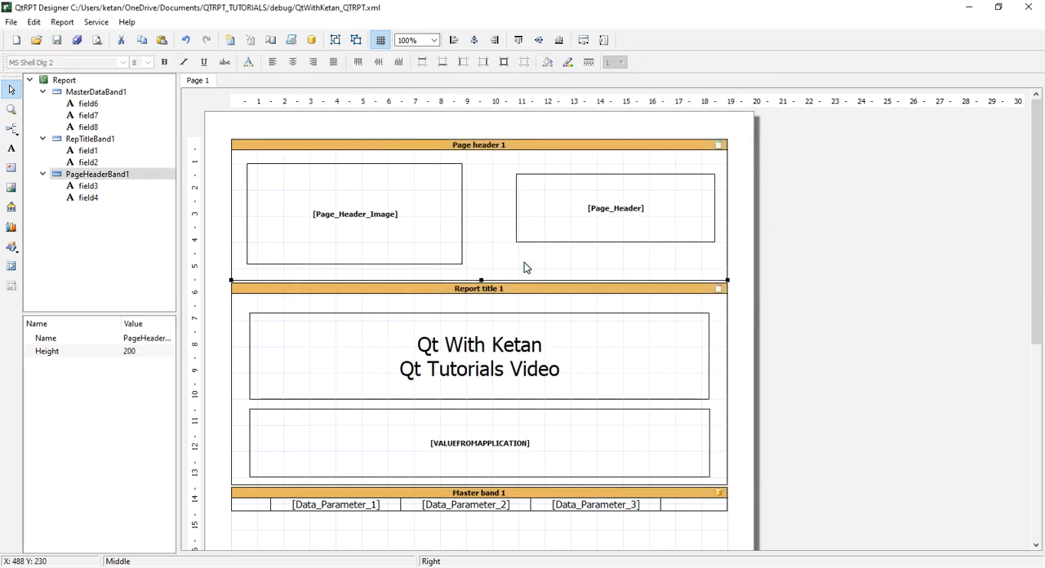
left_click(355, 213)
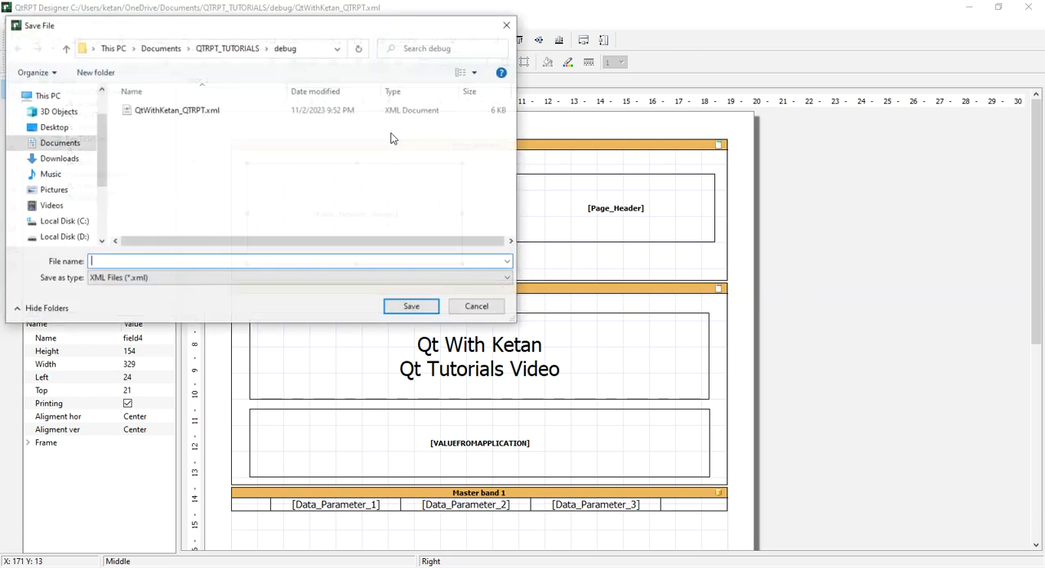
left_click(476, 306)
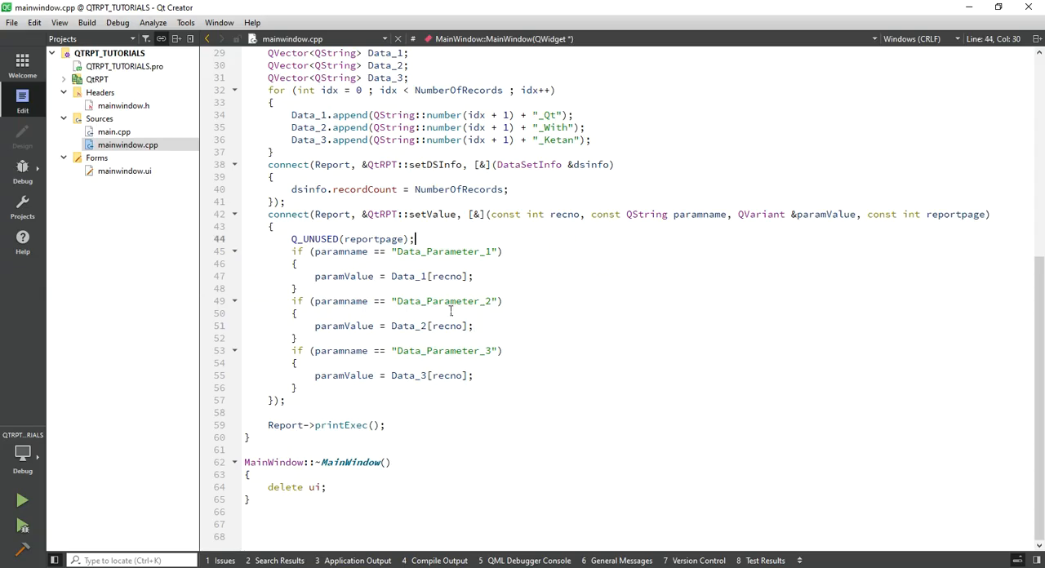
Change the copied handler to the setValueImage signal with a QImage parameter
scroll("up", 3)
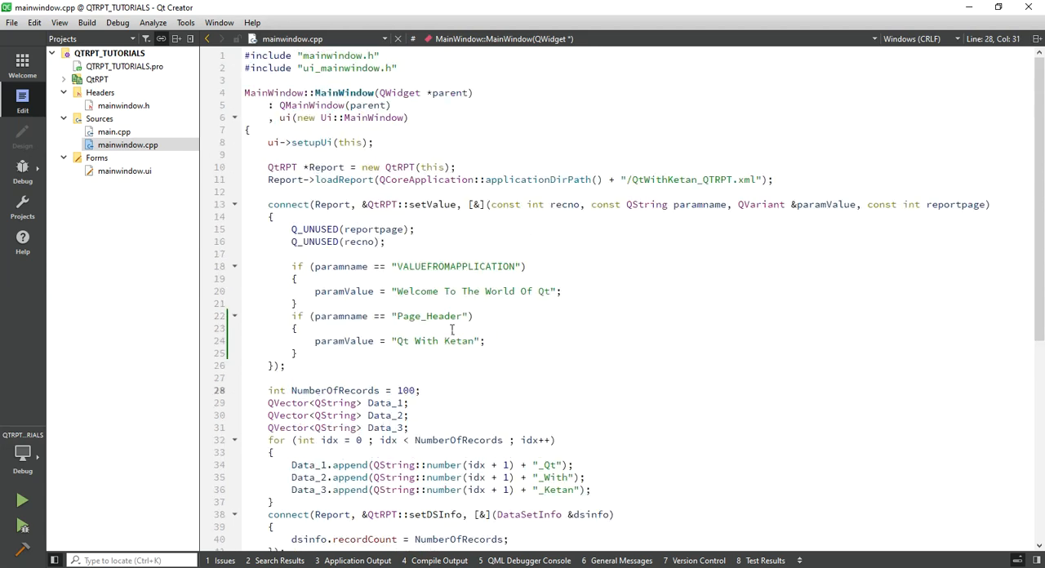
scroll("down", 3)
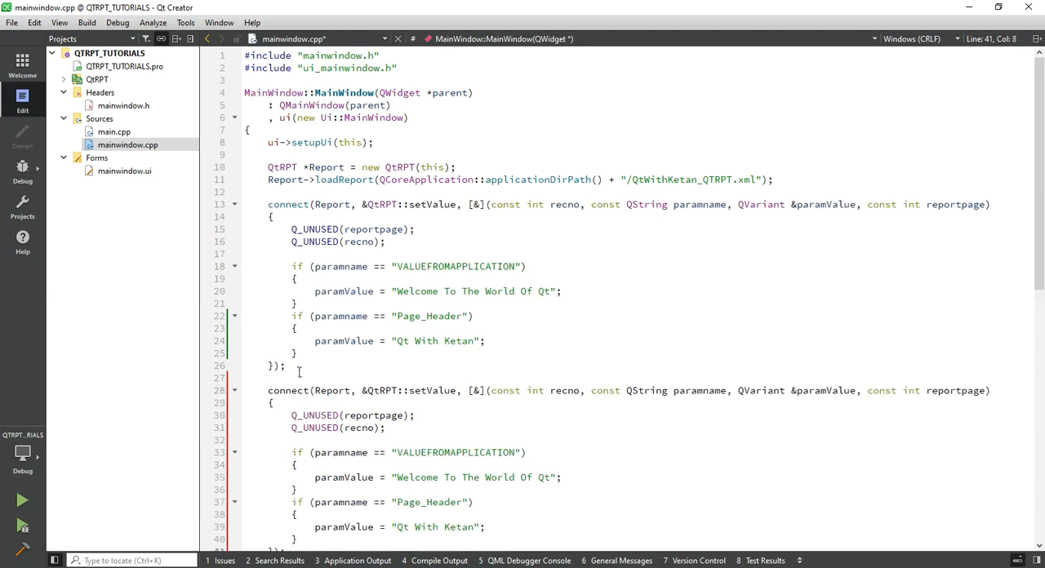
left_click(432, 390)
type("eImag")
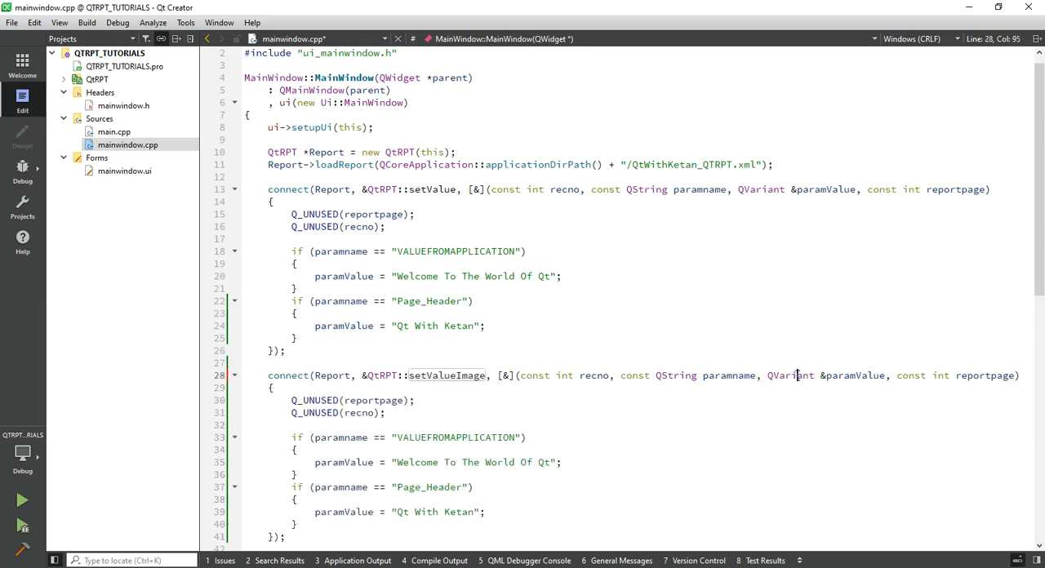
type("QImage")
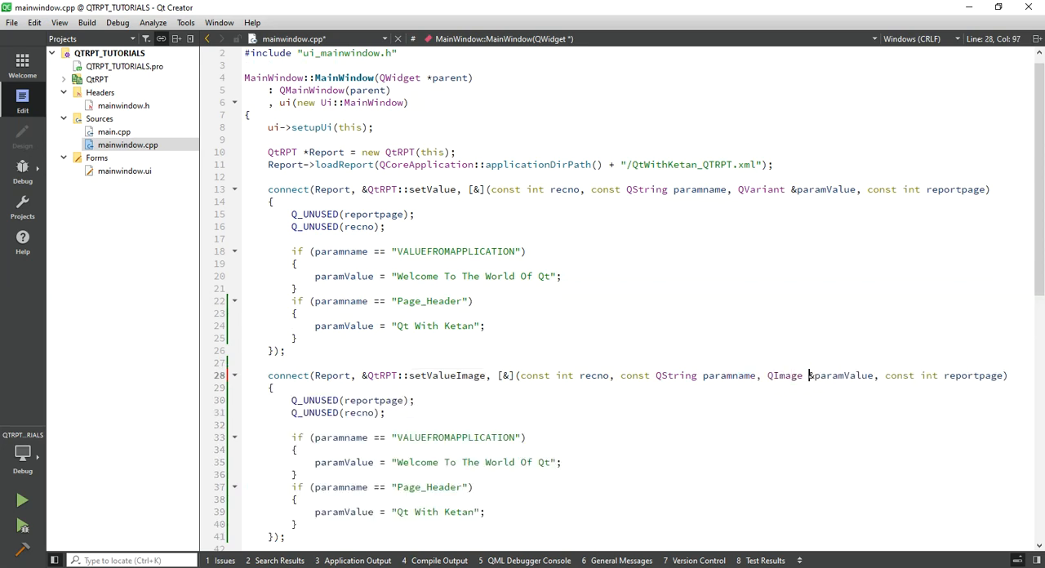
scroll("down", 3)
type("age_Header_Image")
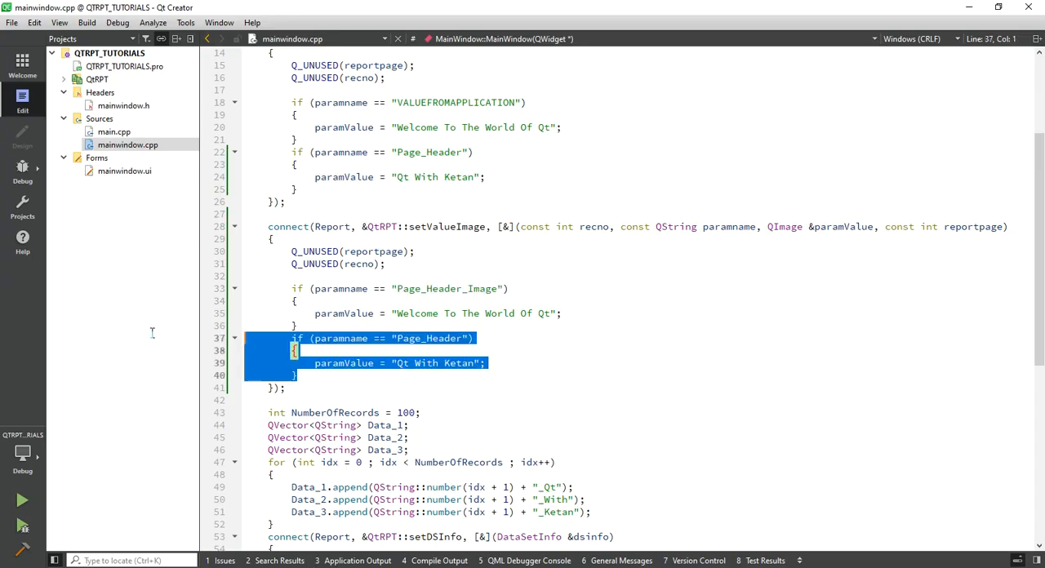
Add a line creating a QImage from applicationDirPath() + "/Logo_2.png" in the Page_Header_Image branch
left_click(326, 375)
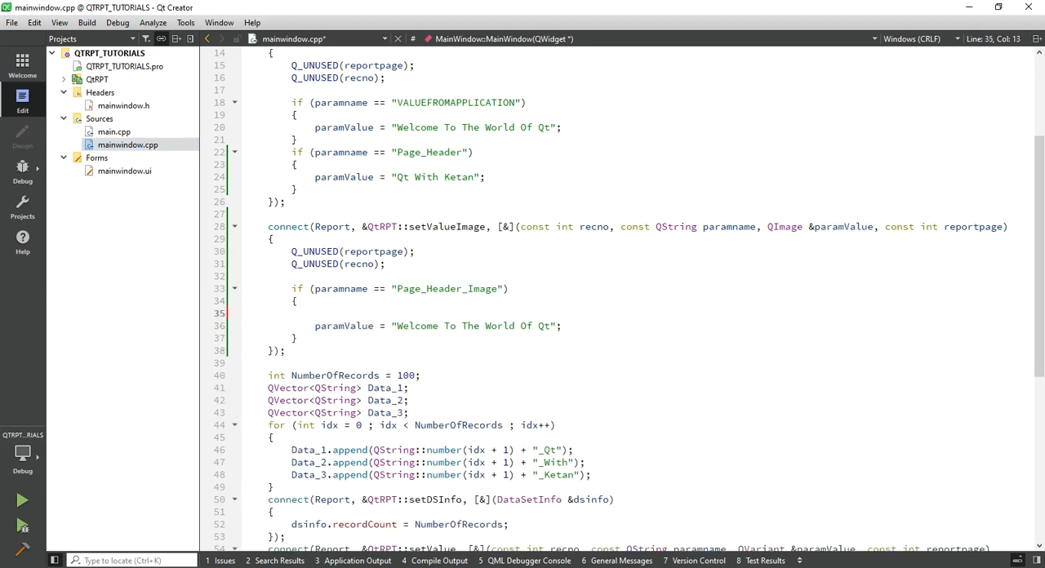
type("auto *")
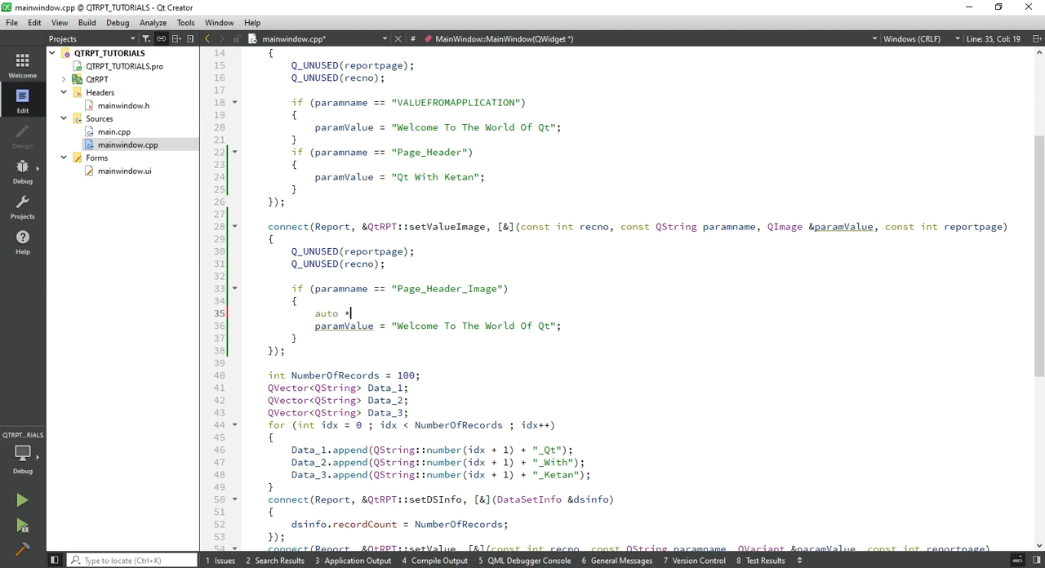
type("image = new QImage(QCoreApplication")
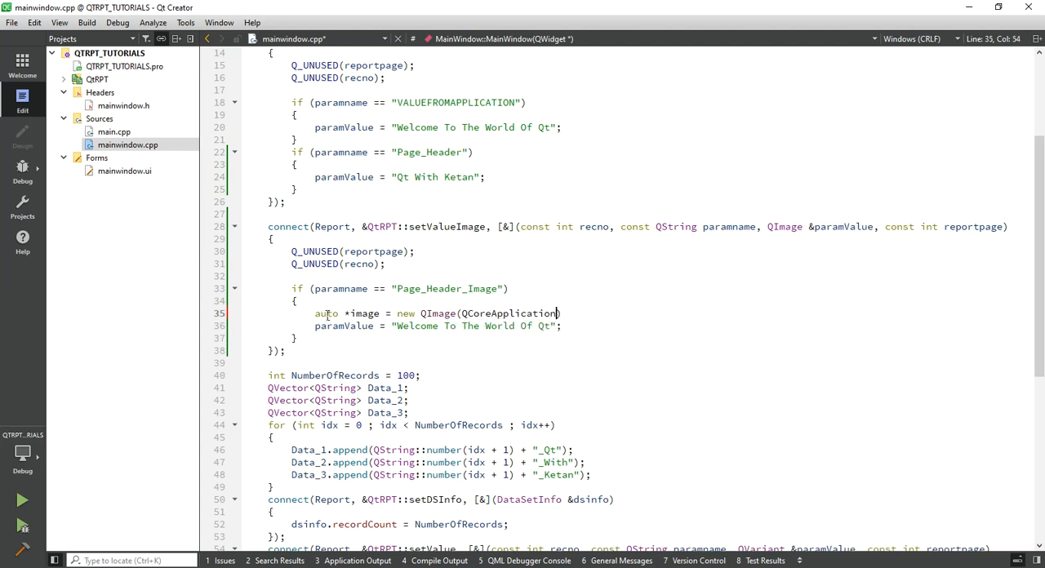
type("::applicationDirPath(")
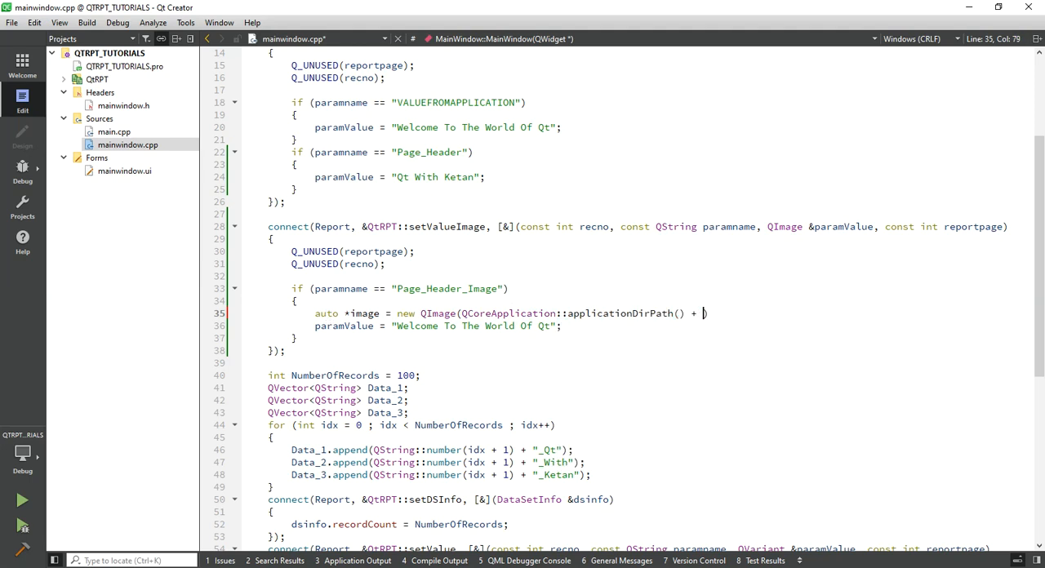
type("\"")
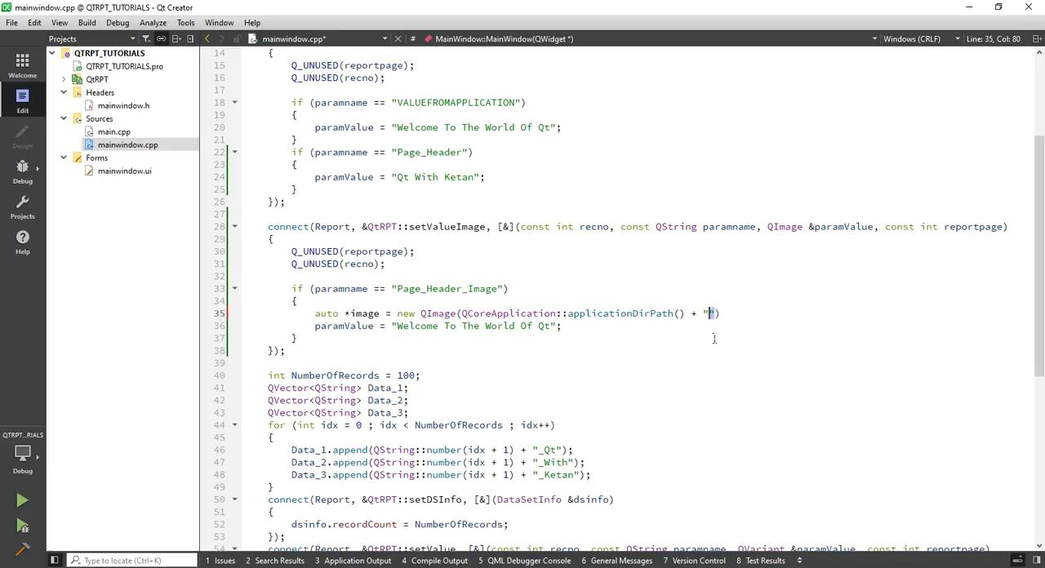
type("/Logo_2.png\")")
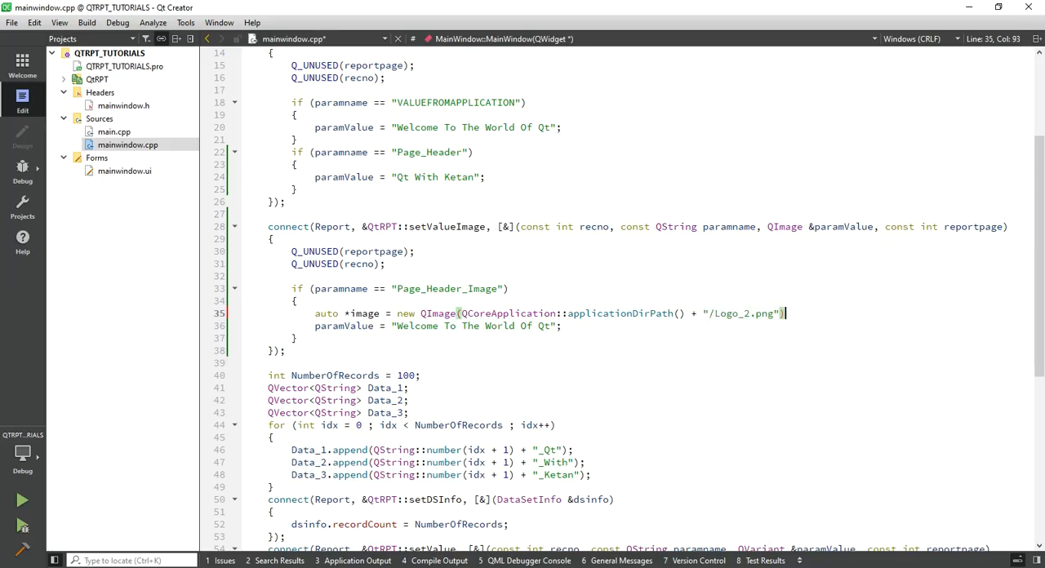
Replace the placeholder welcome string with *image as the returned parameter value
double_click(365, 313)
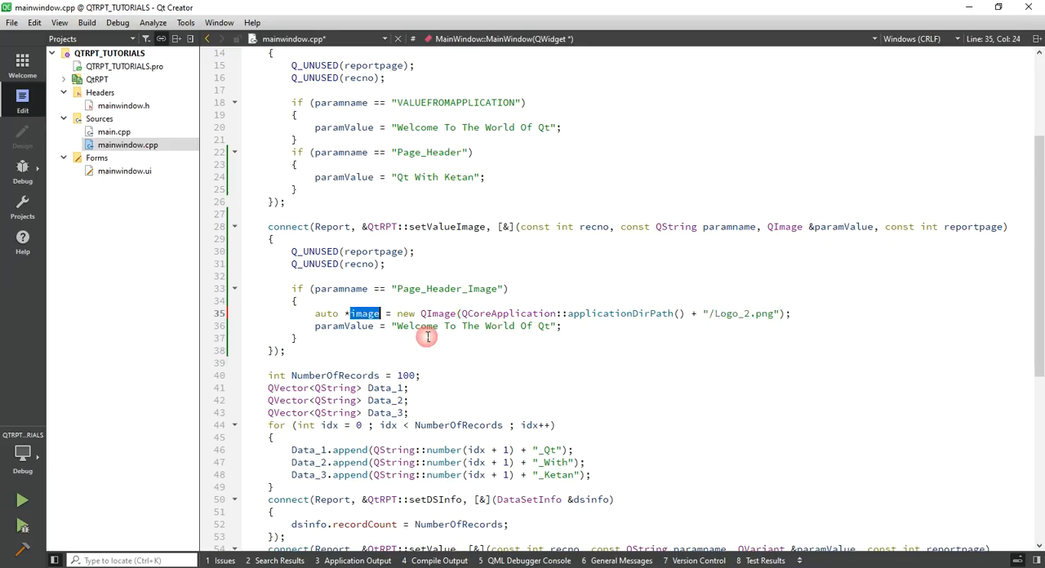
double_click(474, 326)
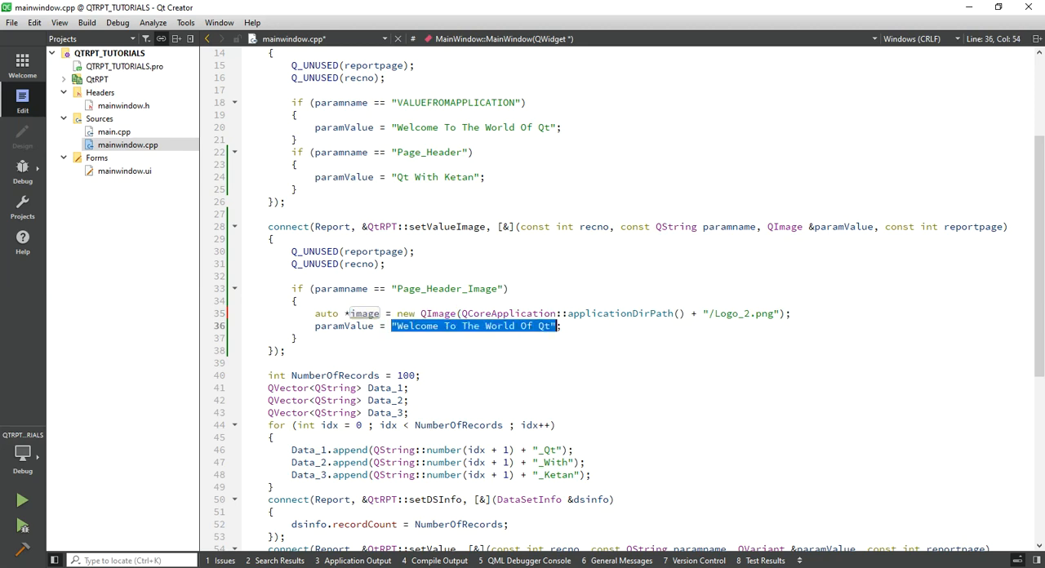
key("Delete")
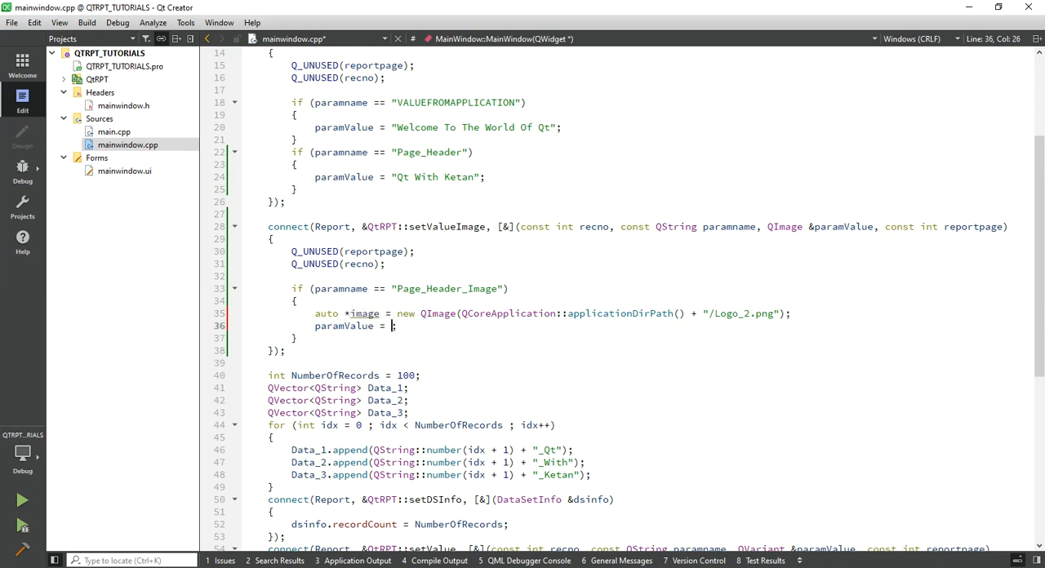
type("*image")
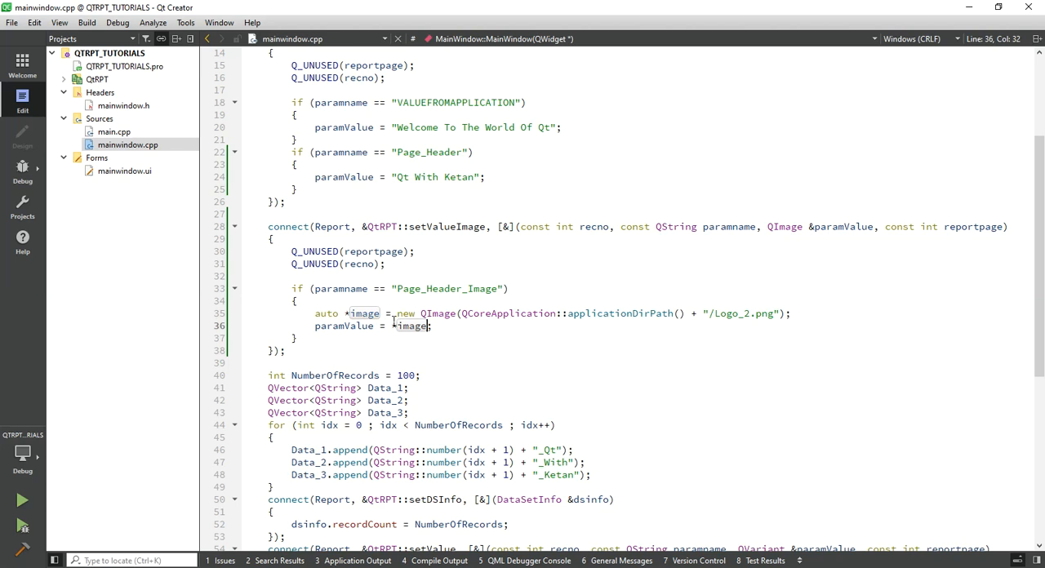
scroll("down", 3)
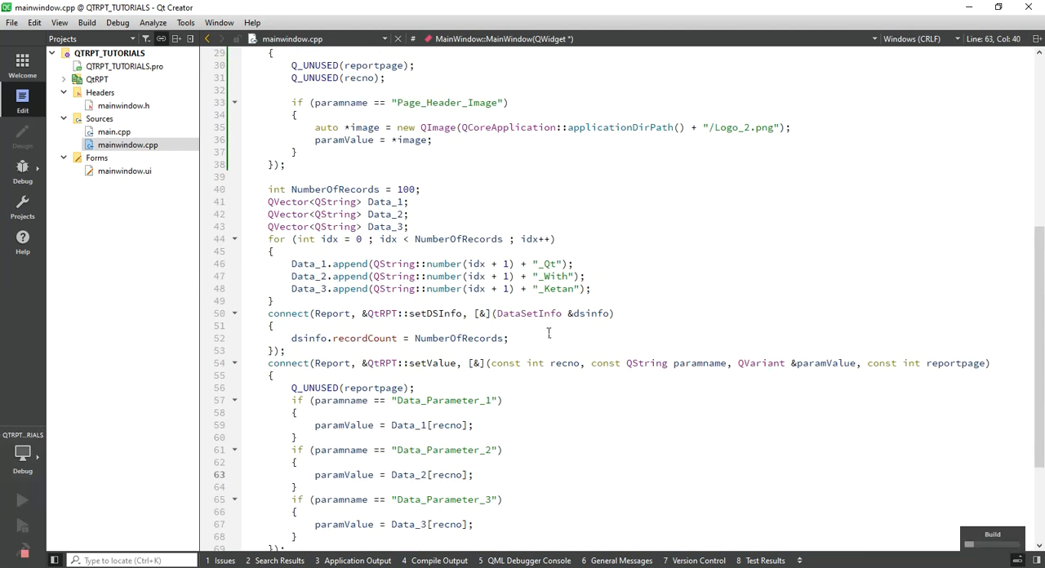
Build and run the project to preview the report with the logo beside 'Qt With Ketan'
scroll("up", 3)
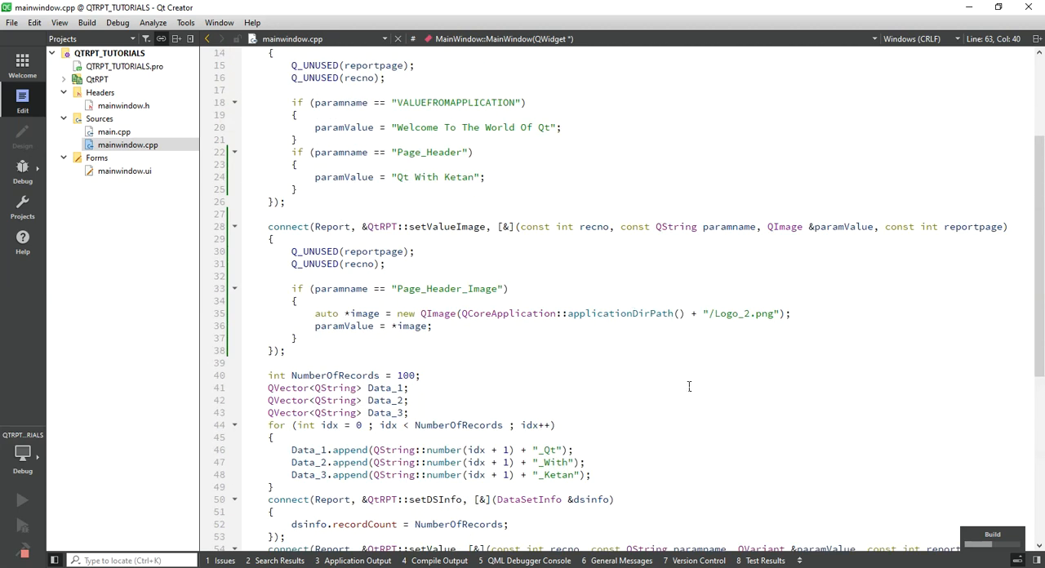
scroll("up", 3)
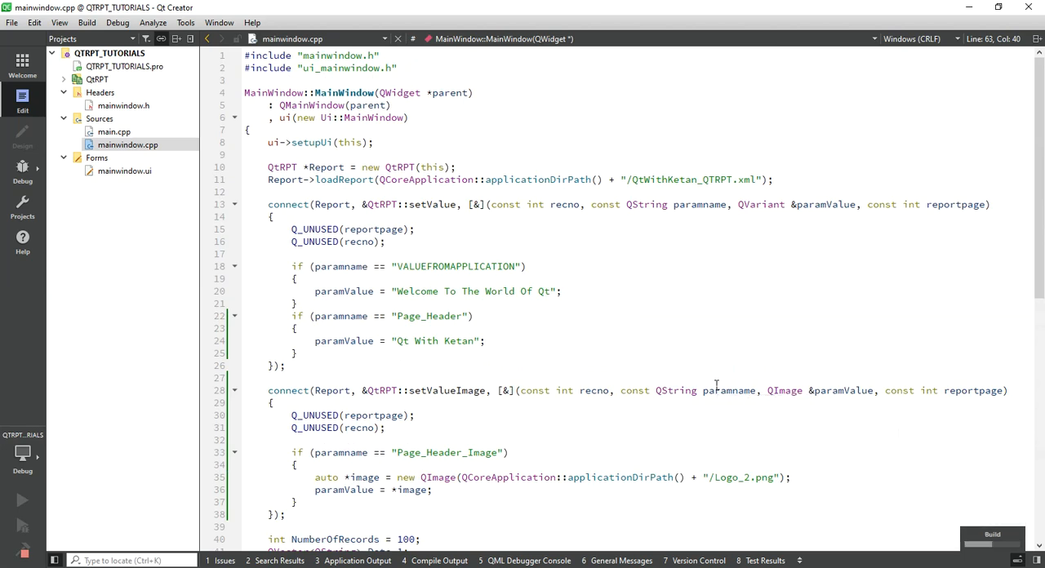
left_click(468, 402)
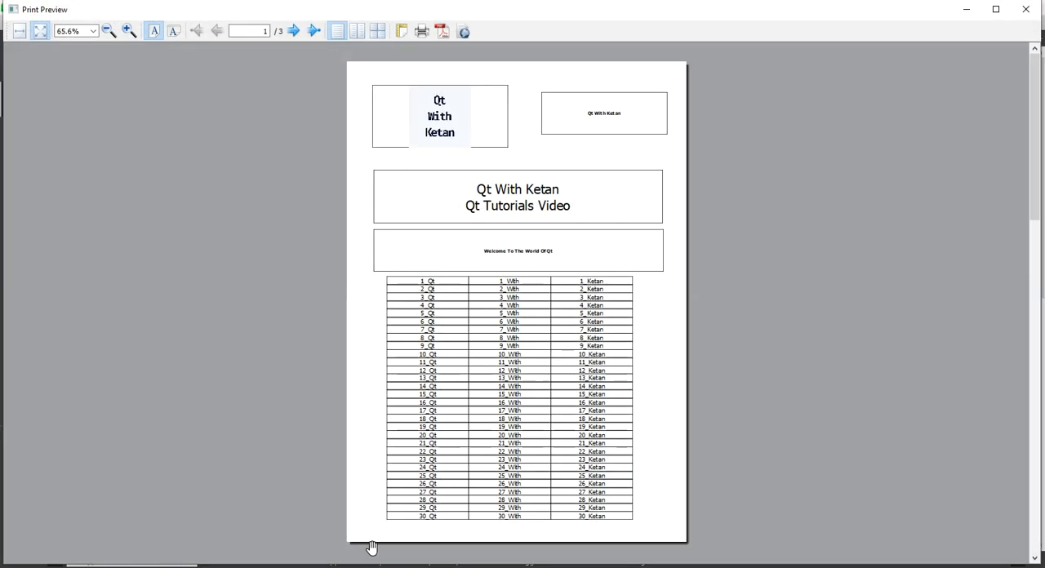
Check pages two and three of the preview for the logo and 'Qt With Ketan' header, then close it
left_click(128, 31)
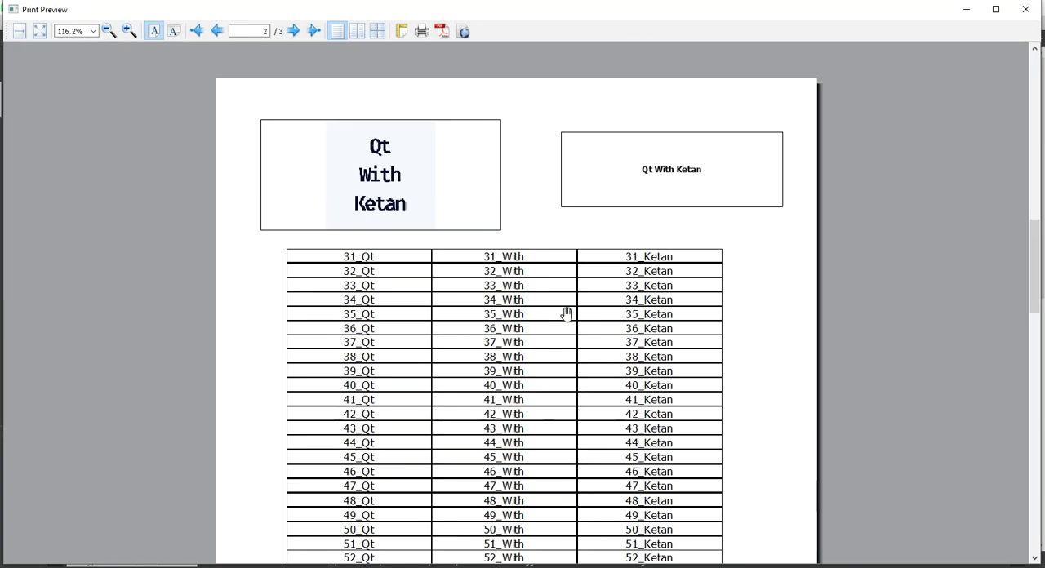
left_click(109, 31)
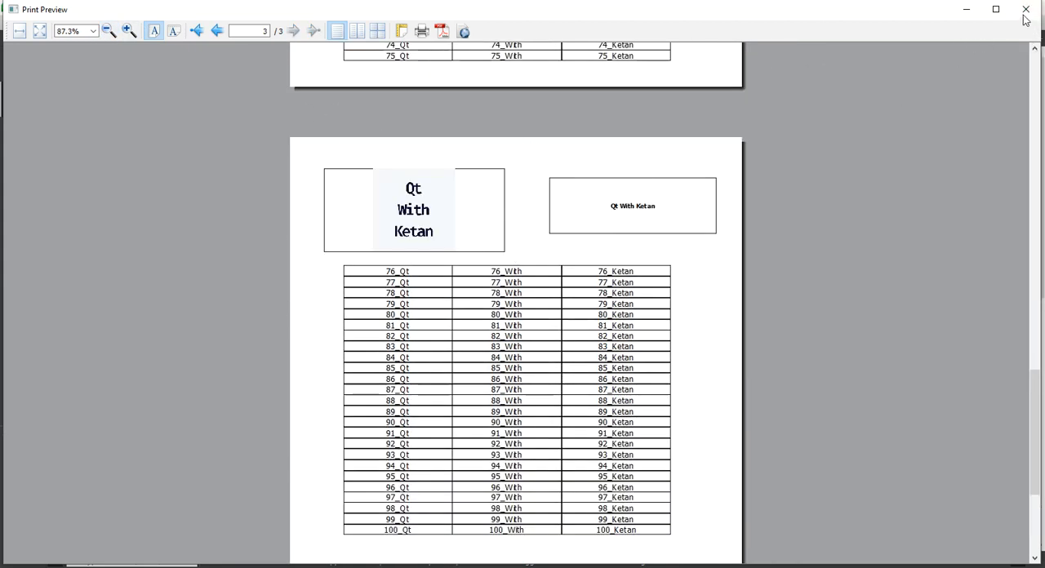
left_click(1025, 9)
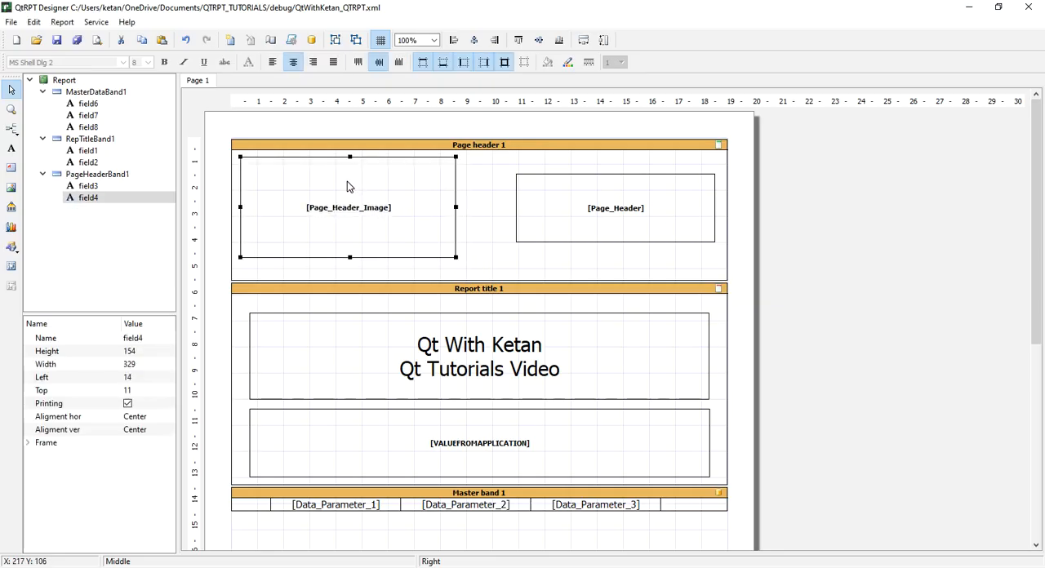
Resize the header image field narrower and taller, and select the Page_Header text box beside it
left_click_drag(456, 256, 410, 275)
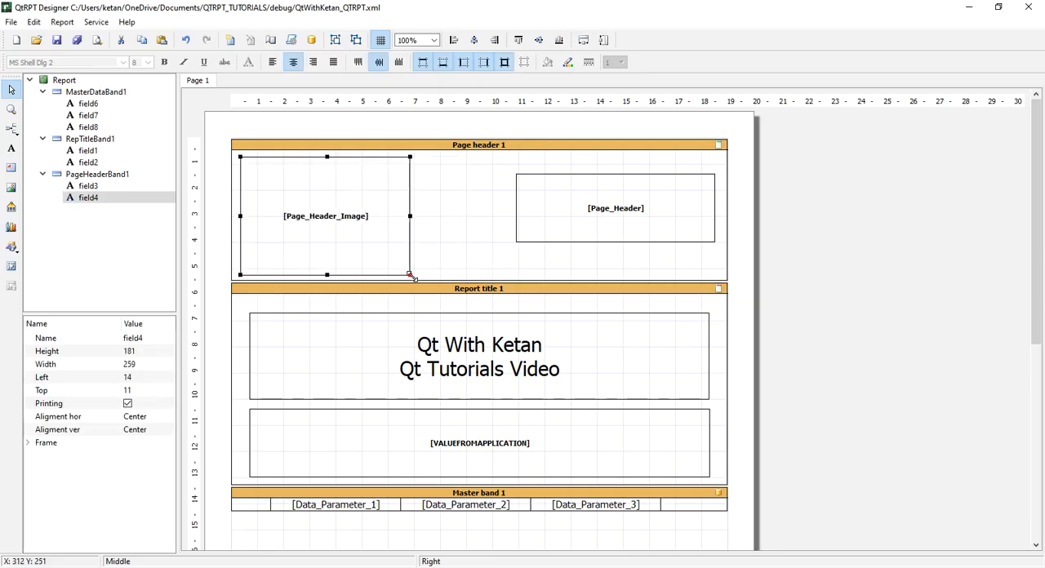
left_click(529, 213)
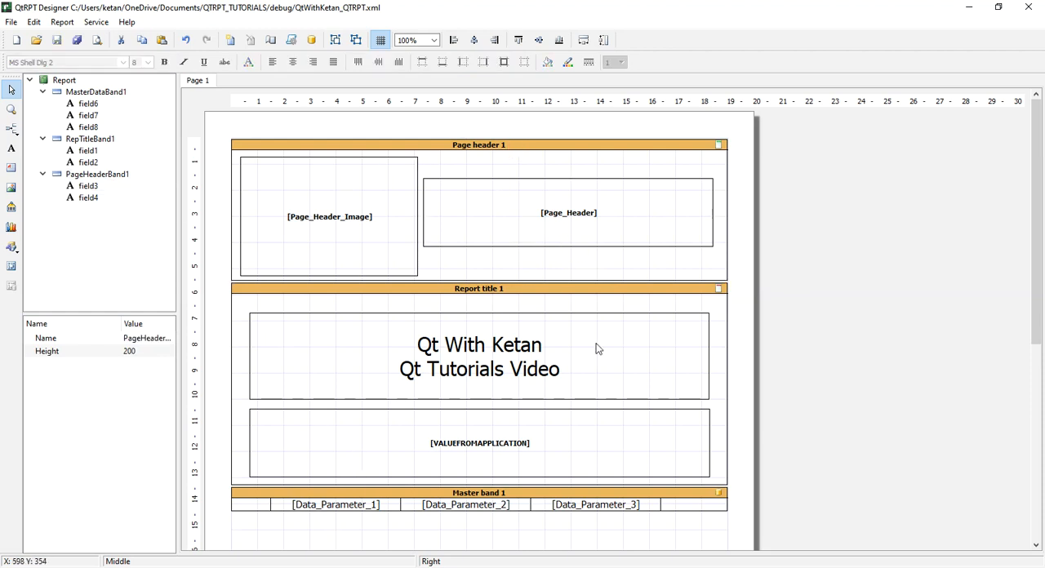
mouse_move(598, 348)
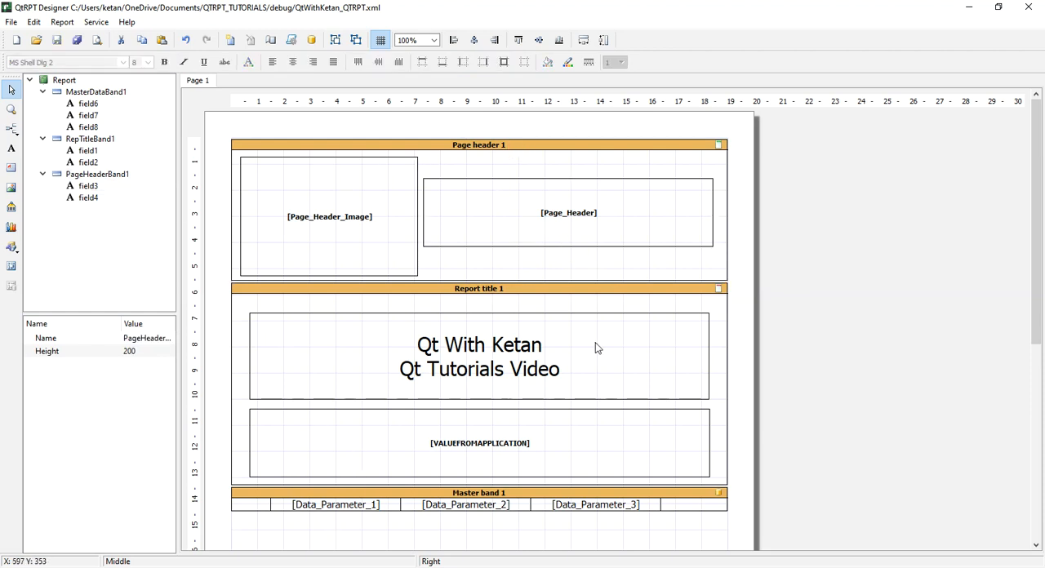
mouse_move(519, 248)
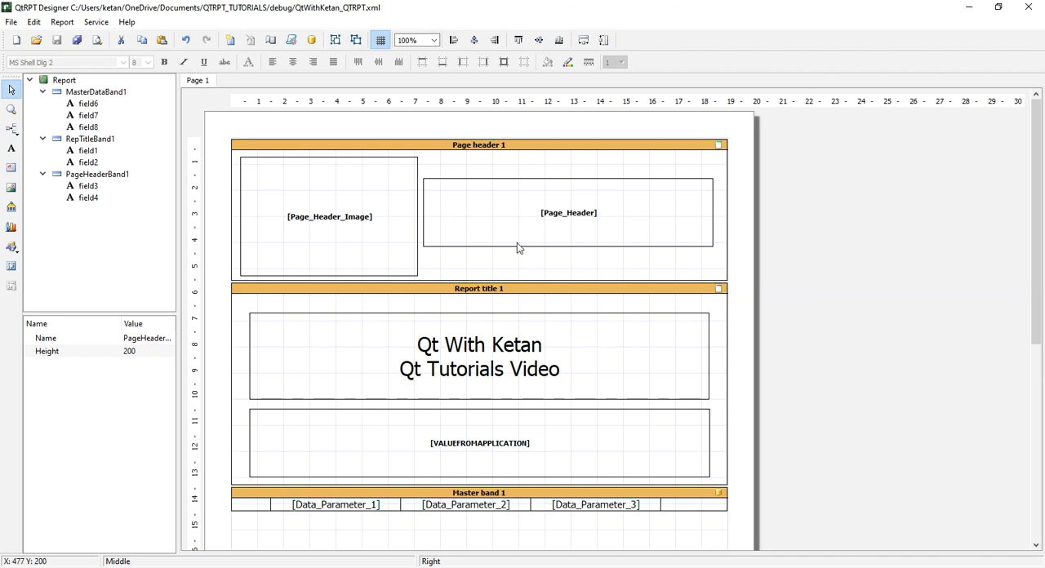
mouse_move(508, 290)
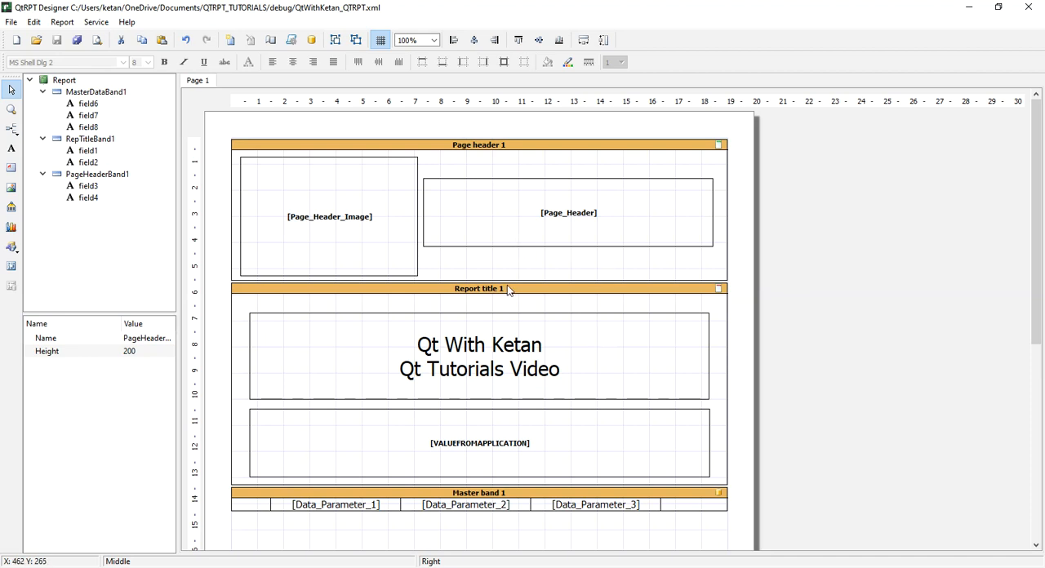
scroll("down", 3)
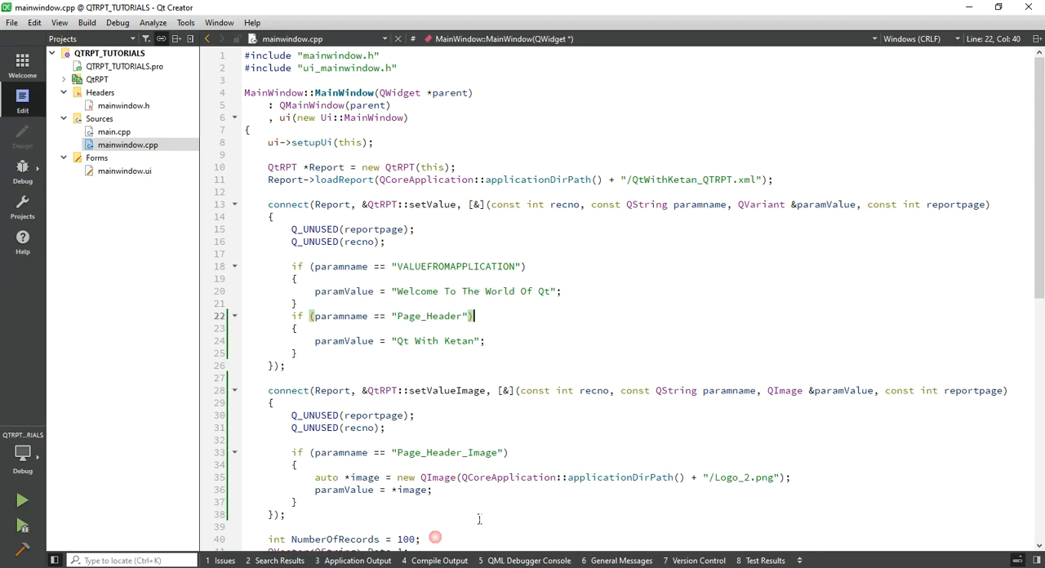
scroll("down", 3)
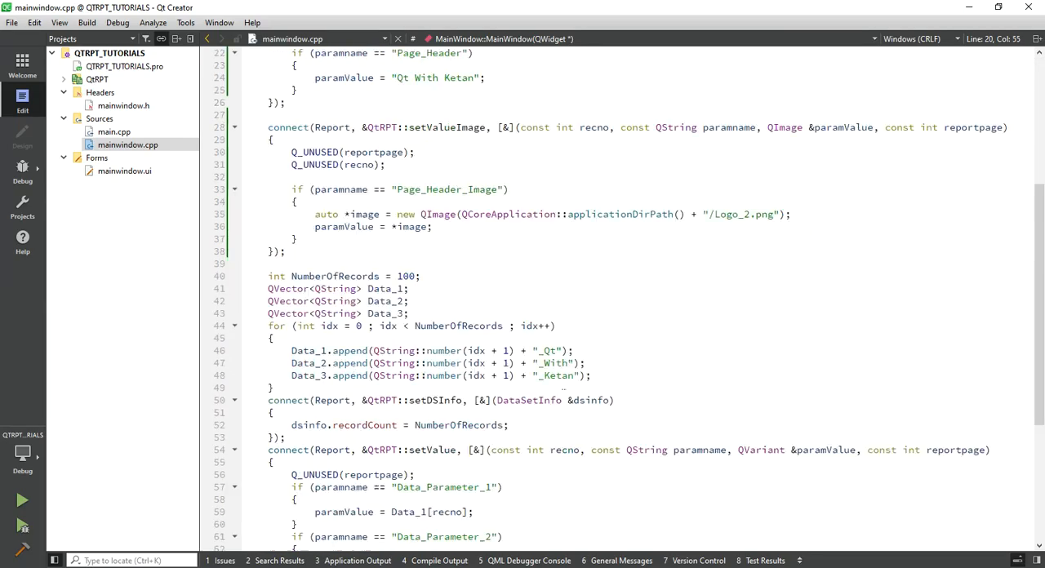
scroll("down", 3)
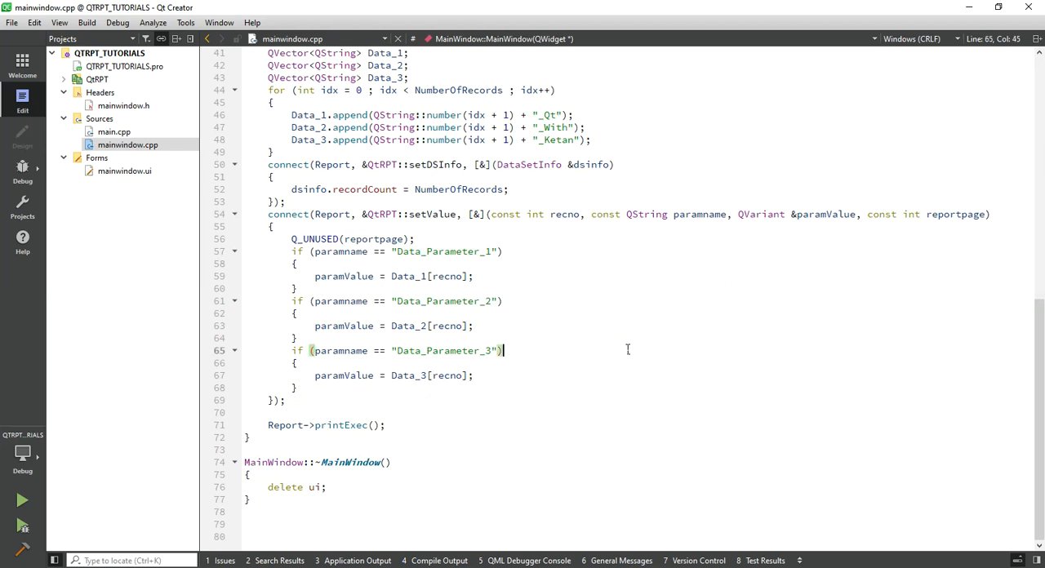